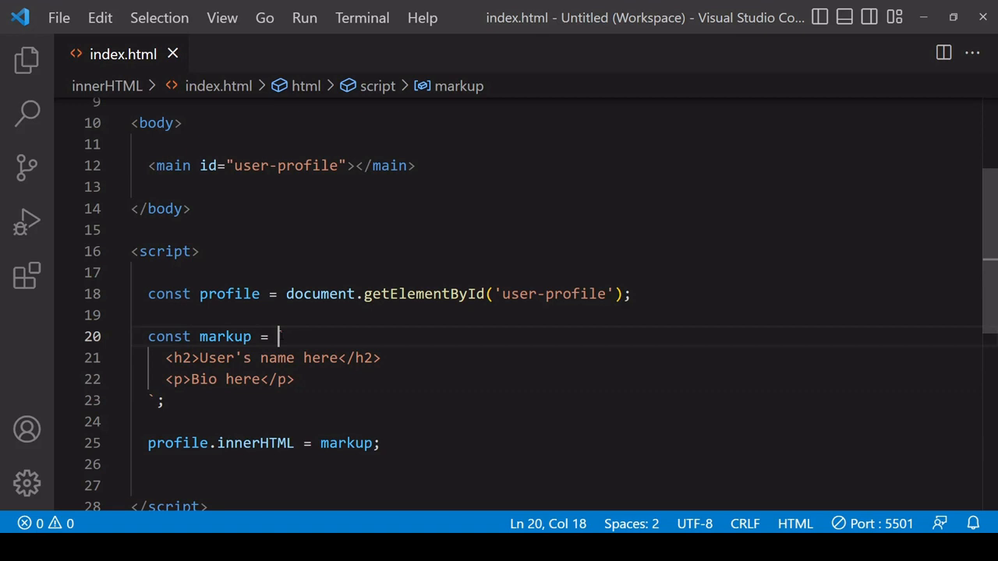
# Step: Inspect the markup template string and the profile.innerHTML assignment
pyautogui.moveTo(281, 337); pyautogui.dragTo(163, 399)
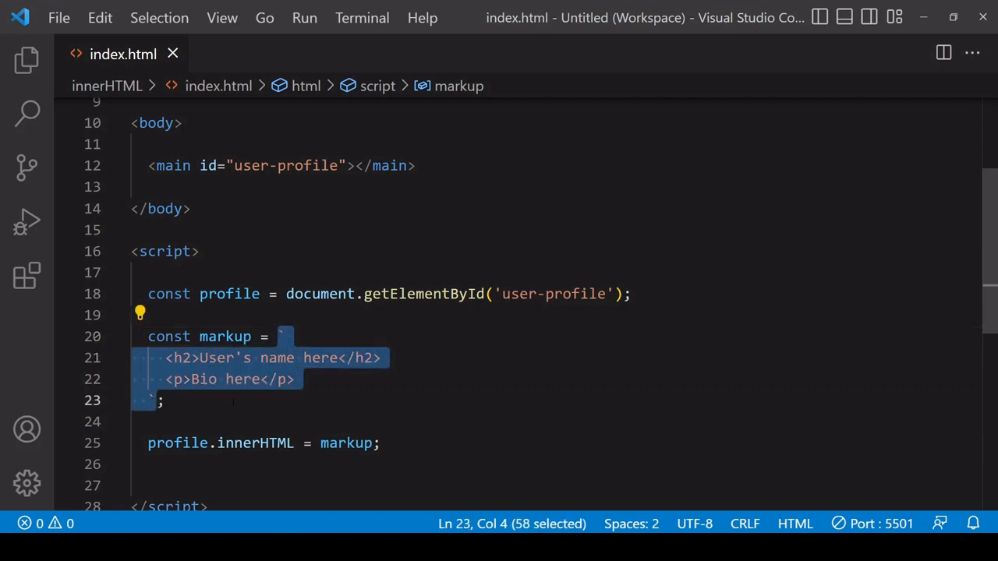
pyautogui.doubleClick(256, 443)
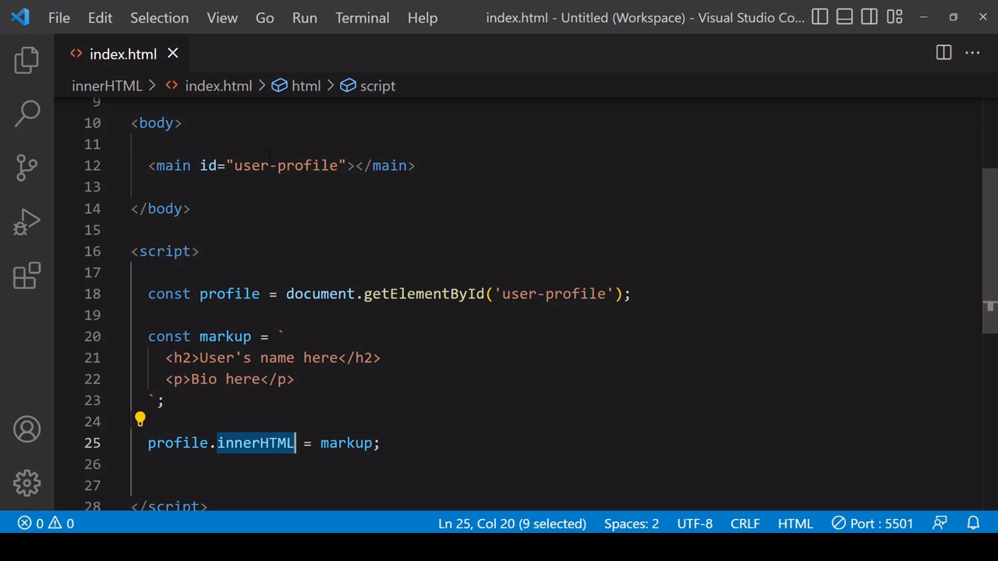
pyautogui.doubleClick(346, 443)
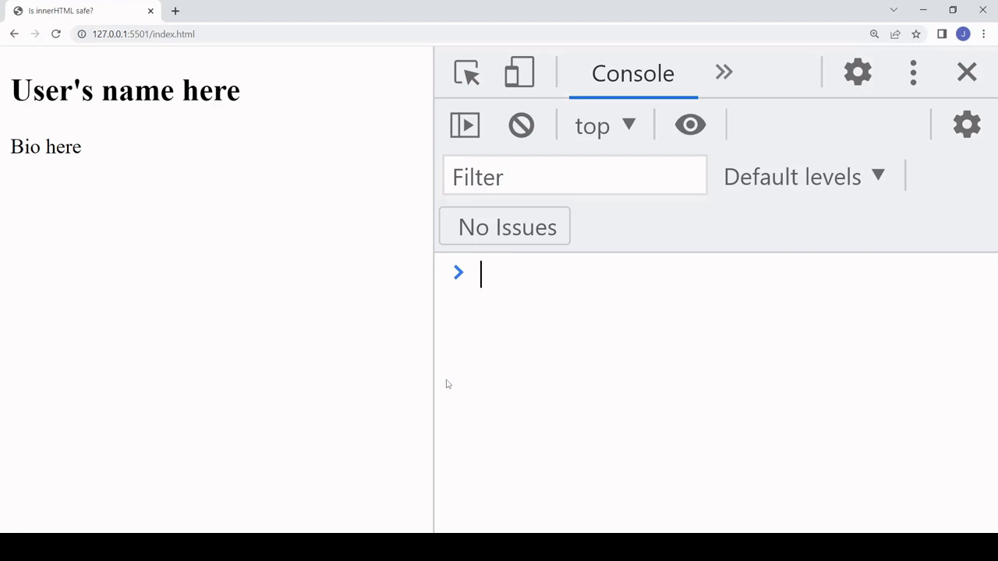
pyautogui.moveTo(175, 215)
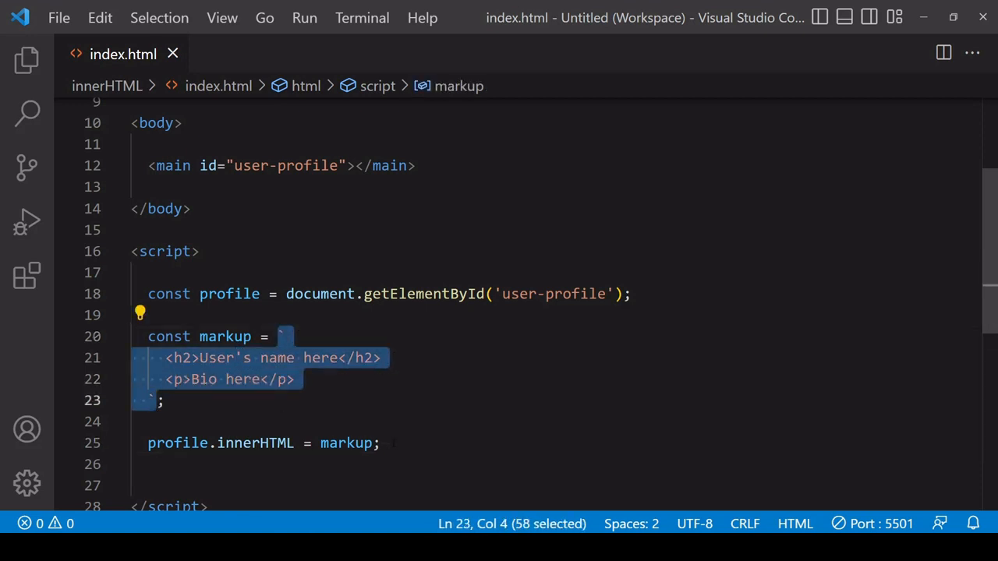
pyautogui.click(381, 443)
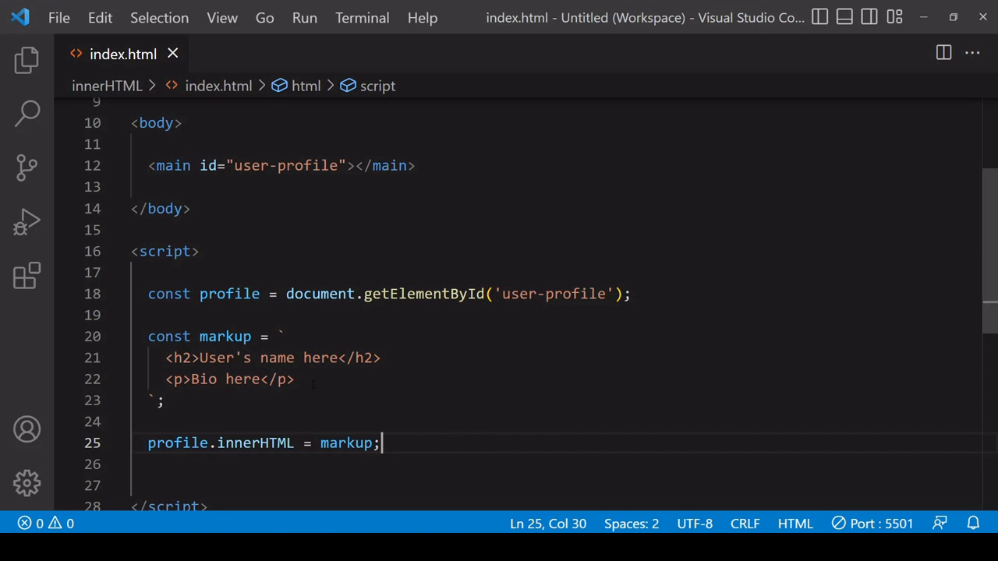
pyautogui.moveTo(984, 251)
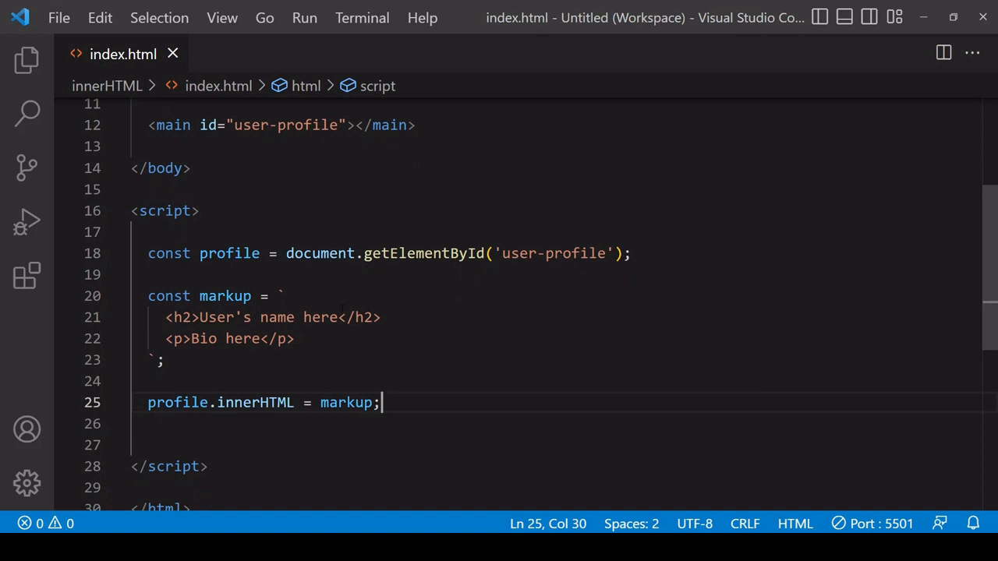
# Step: Replace the h2 and p placeholder texts with ${name} and ${bio} interpolations
pyautogui.doubleClick(248, 318)
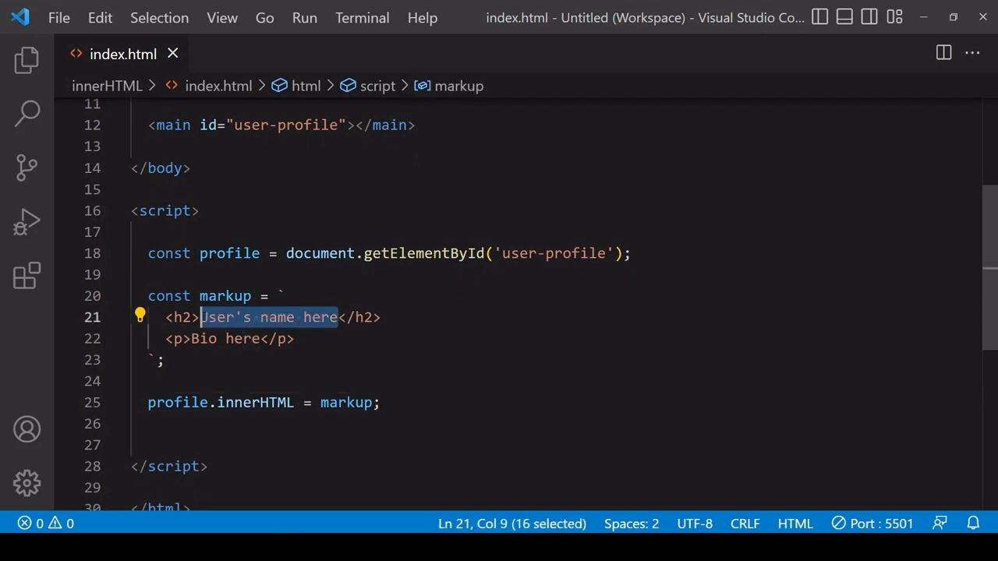
pyautogui.write('$</h2>')
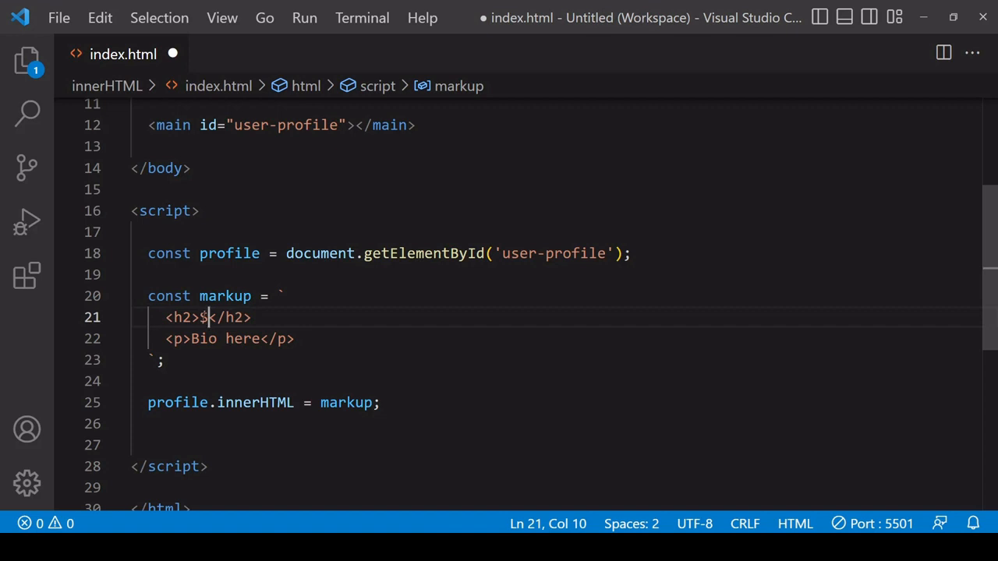
pyautogui.write('{')
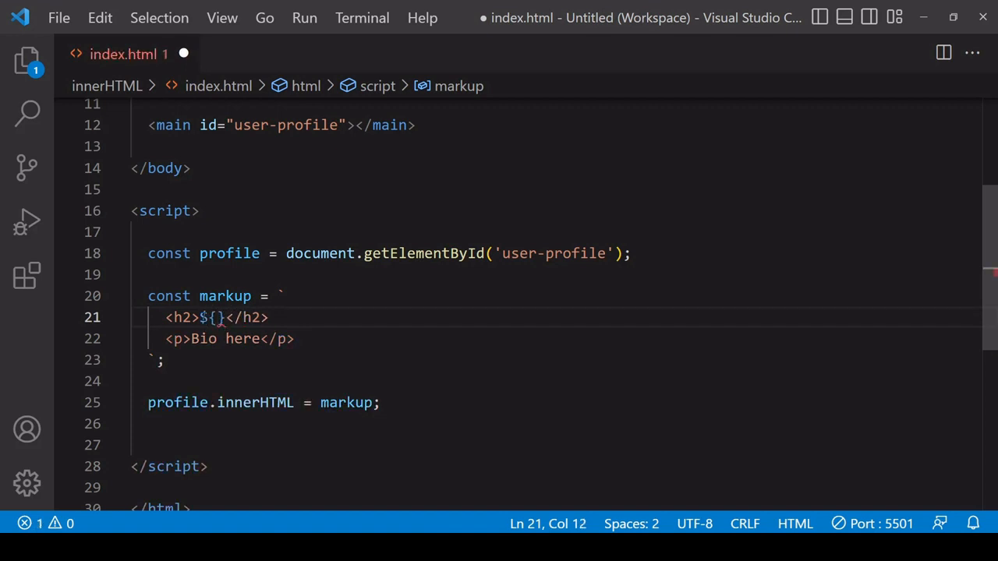
pyautogui.doubleClick(226, 339)
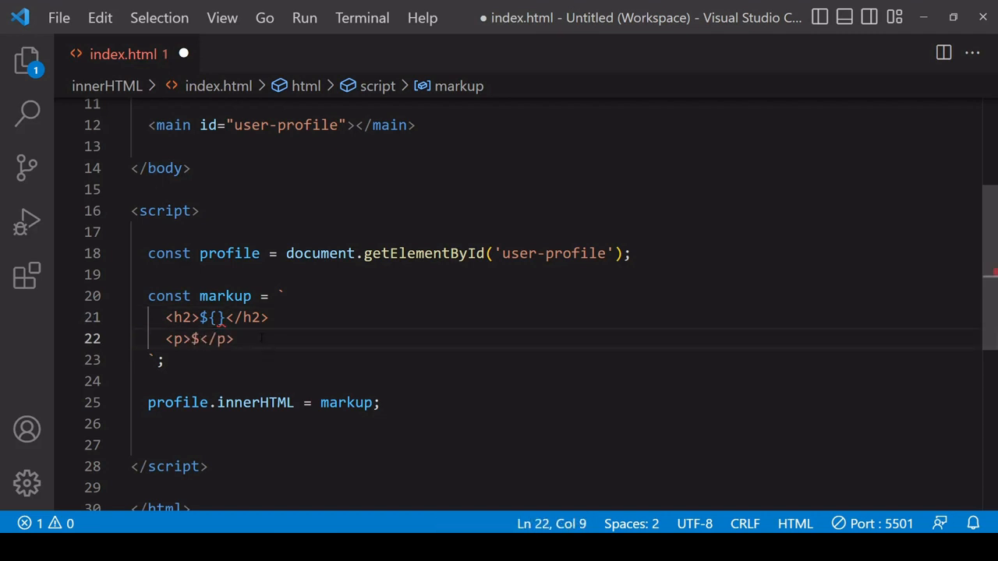
pyautogui.write('{}')
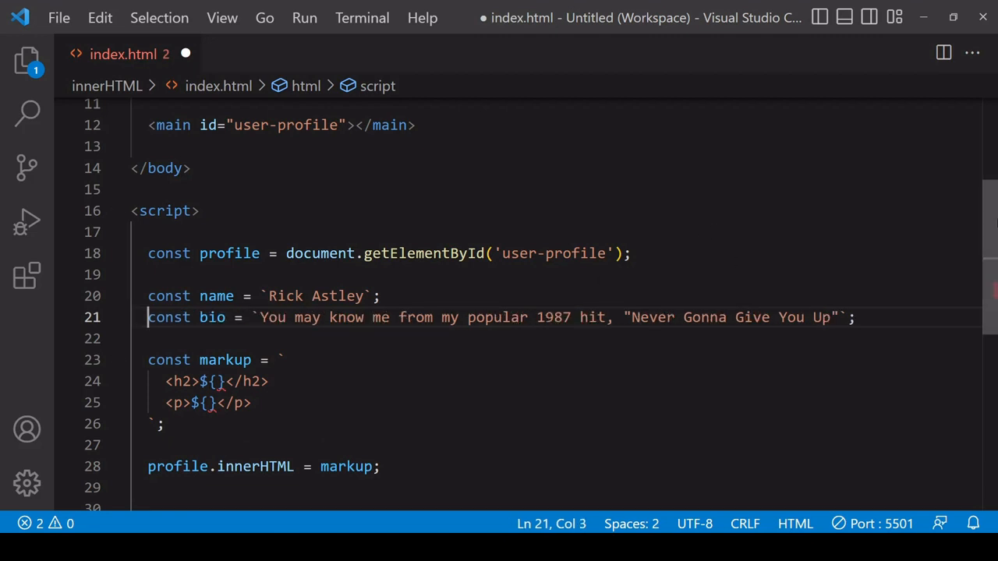
# Step: Declare const name and const bio for Rick Astley above markup and save
pyautogui.scroll(-3)
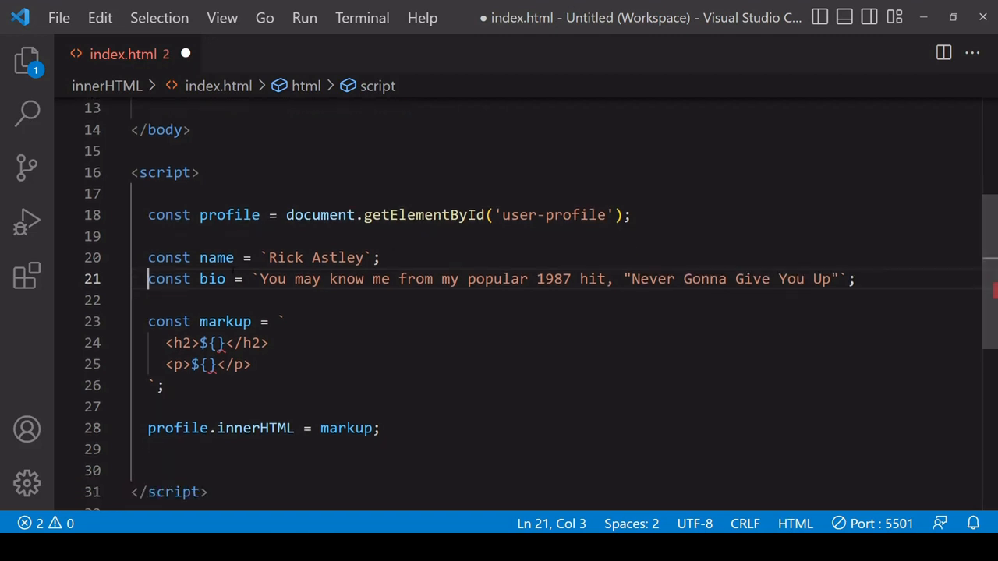
pyautogui.write('name')
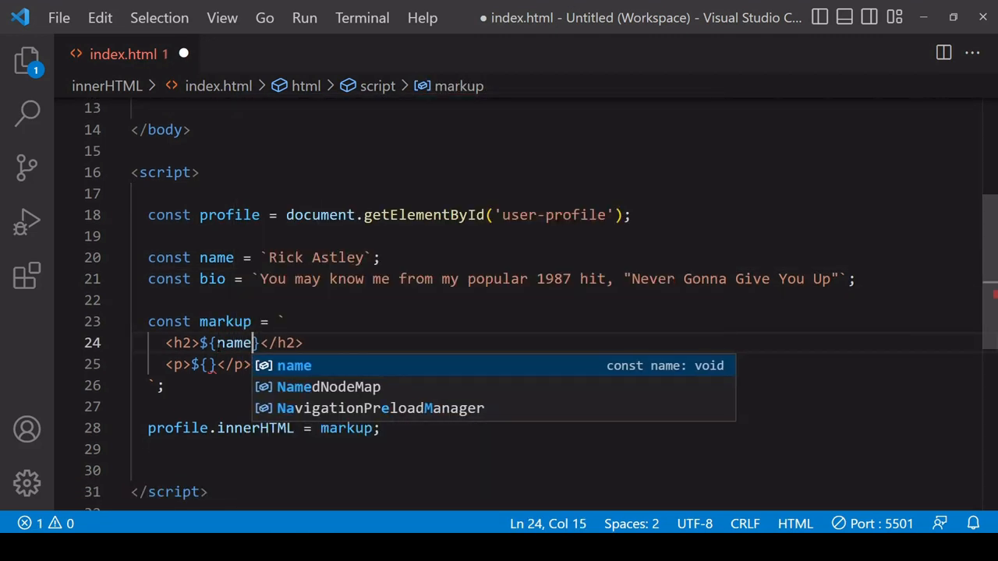
pyautogui.write('bio')
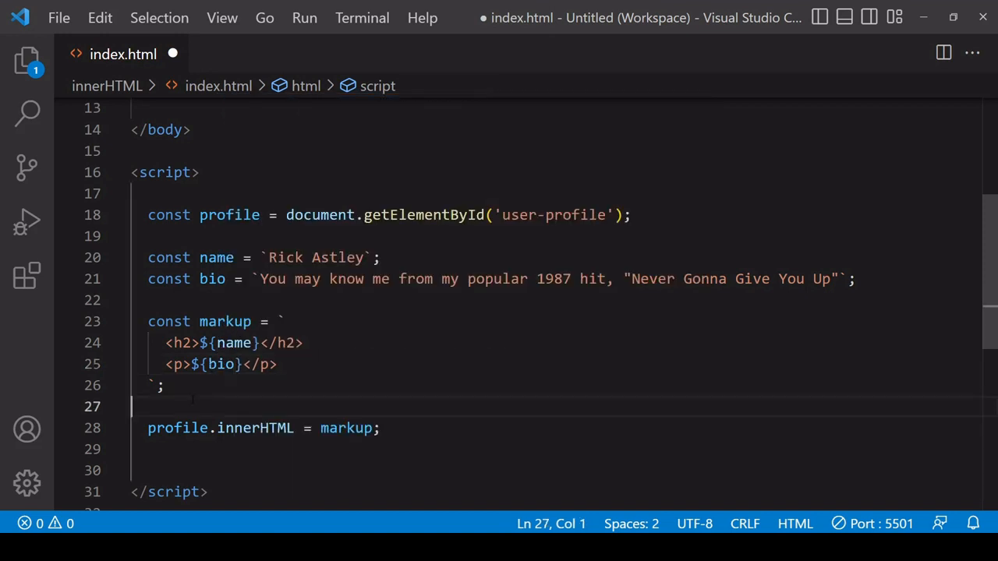
pyautogui.press('ctrl+s')
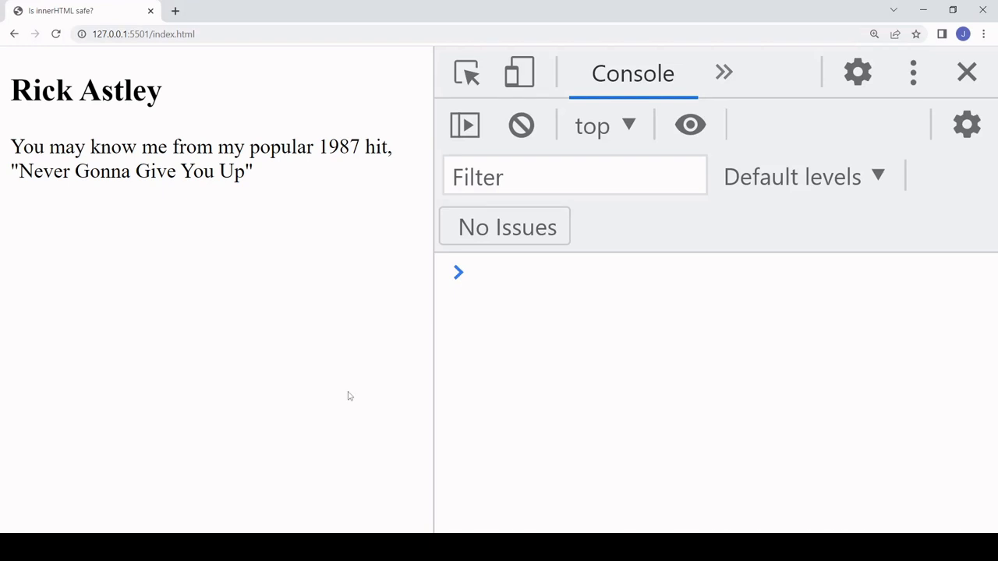
pyautogui.moveTo(281, 228)
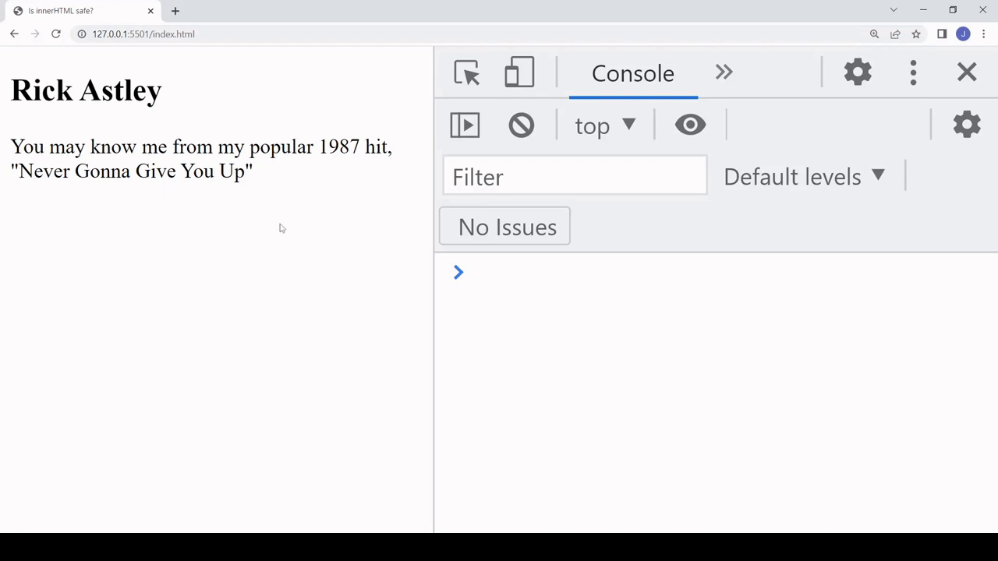
pyautogui.moveTo(418, 304)
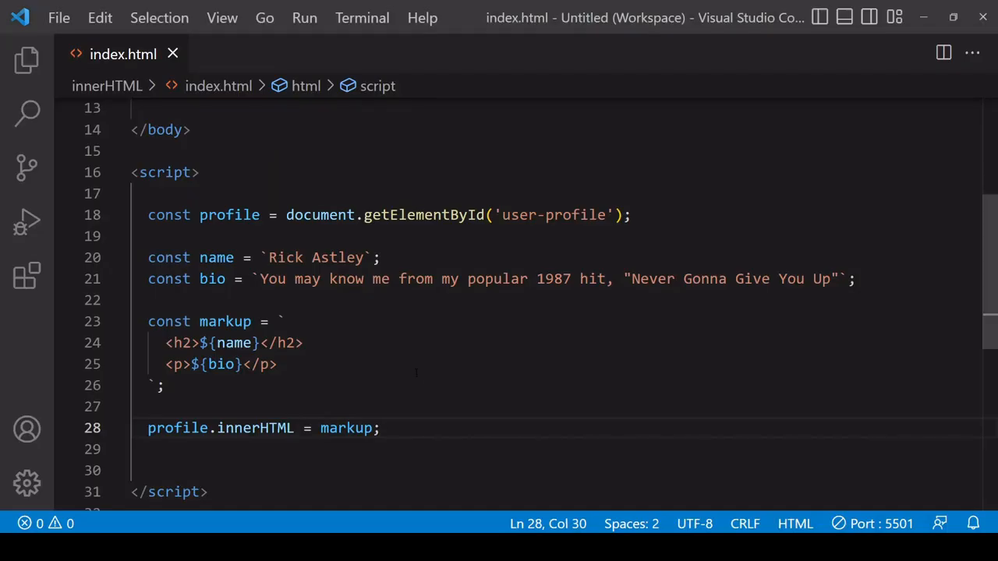
pyautogui.doubleClick(284, 257)
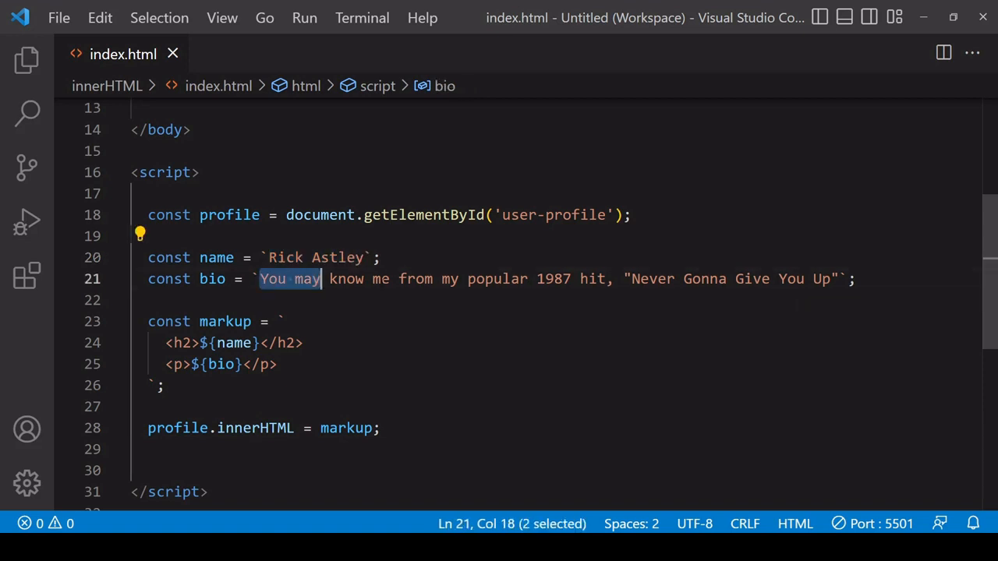
pyautogui.moveTo(320, 278); pyautogui.dragTo(831, 278)
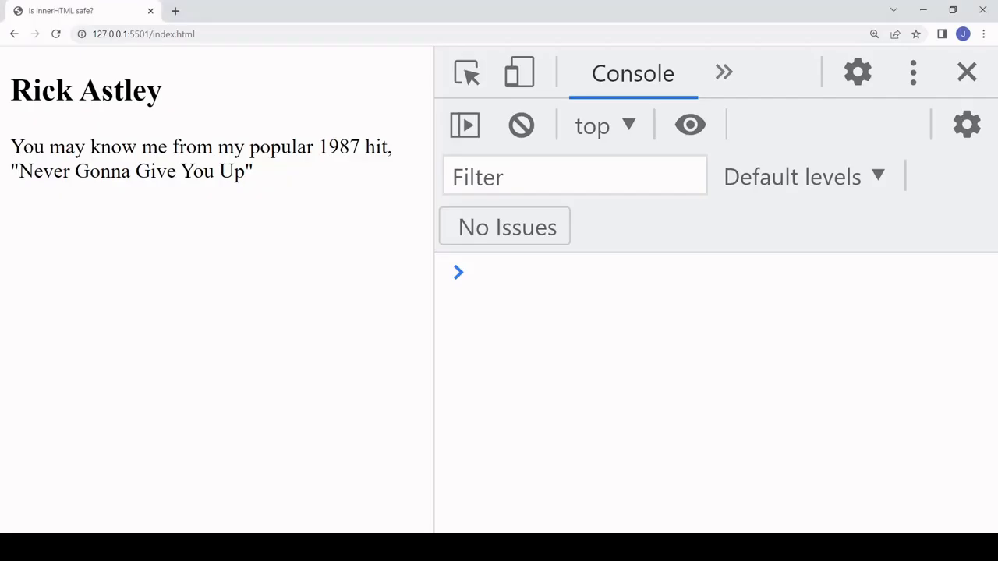
pyautogui.moveTo(208, 256)
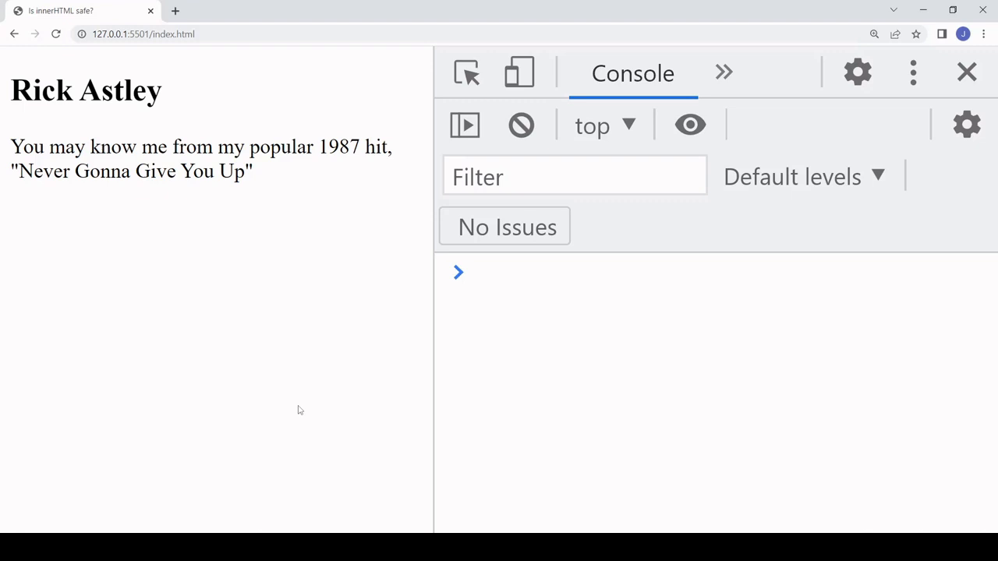
pyautogui.moveTo(432, 337)
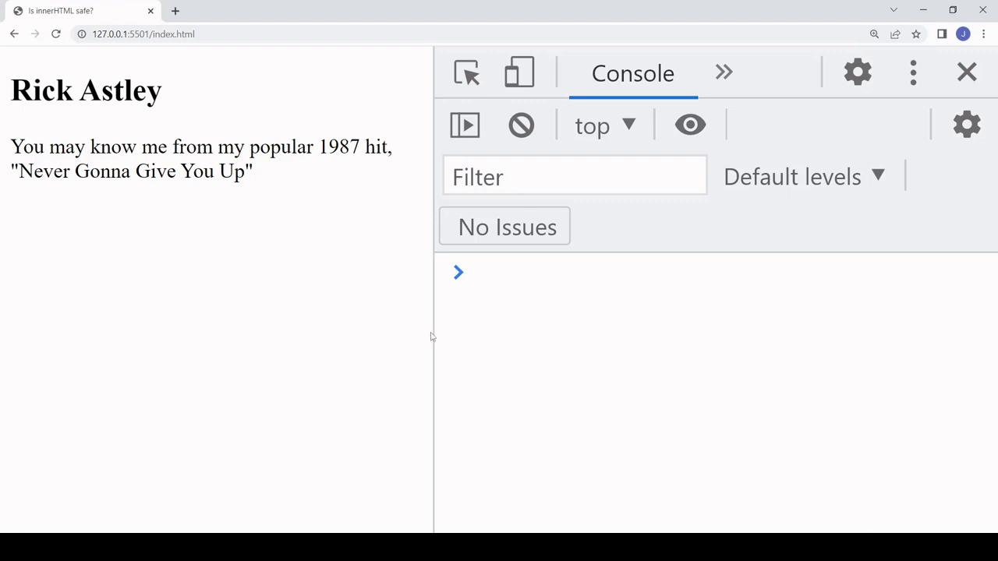
pyautogui.moveTo(231, 215)
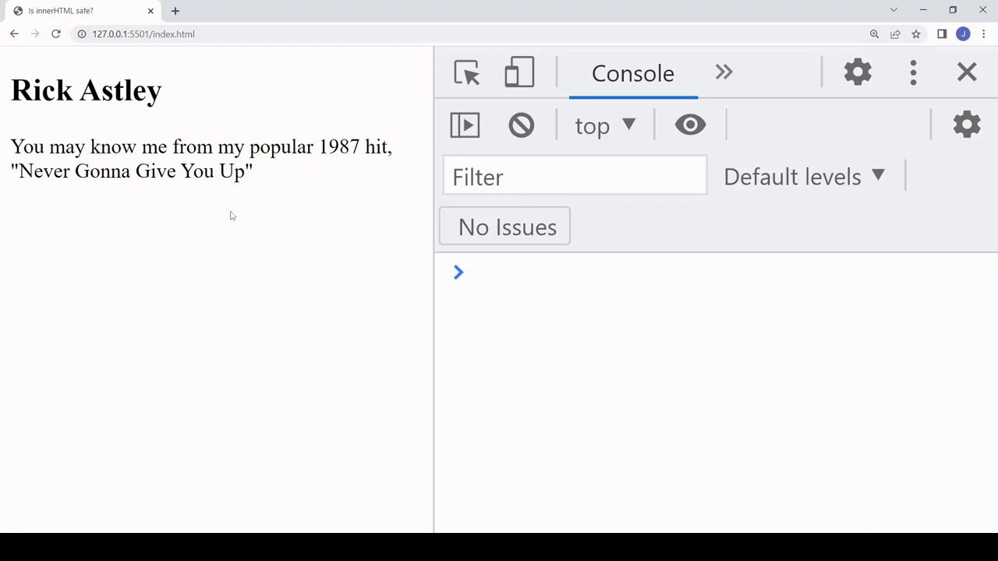
pyautogui.moveTo(228, 240)
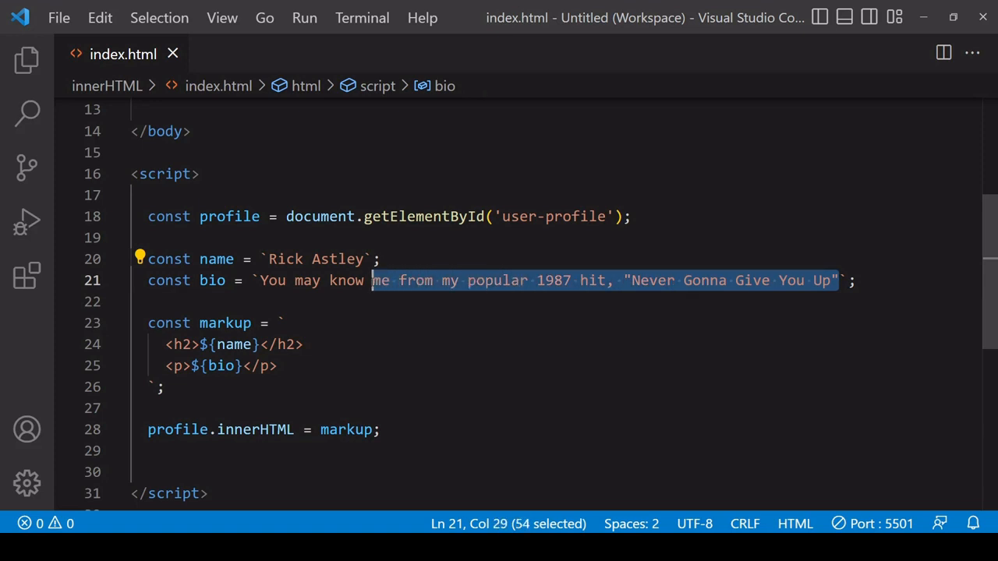
# Step: Replace the bio text with an <img> tag whose onload runs alert('Evil code!')
pyautogui.press('Delete')
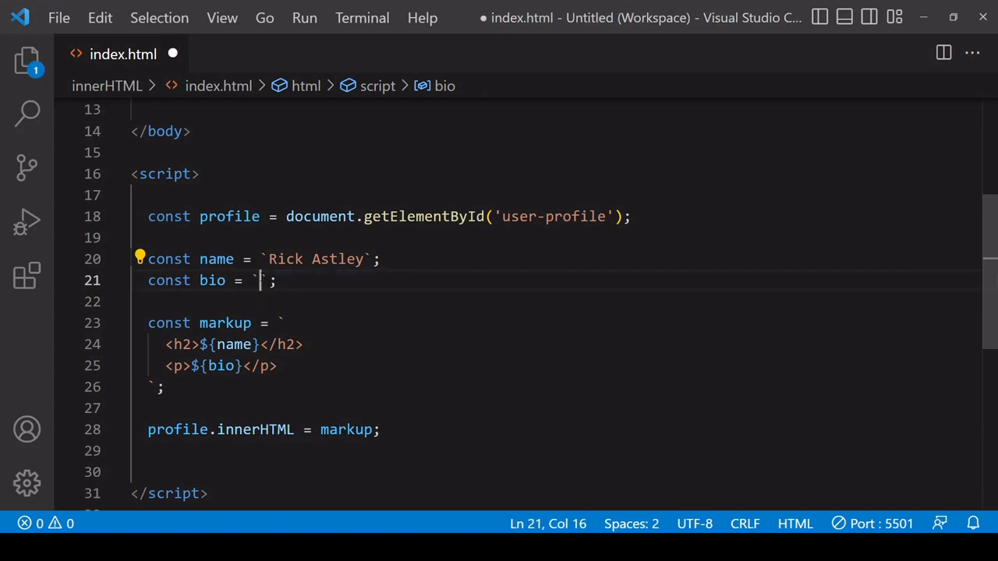
pyautogui.write('<img src="')
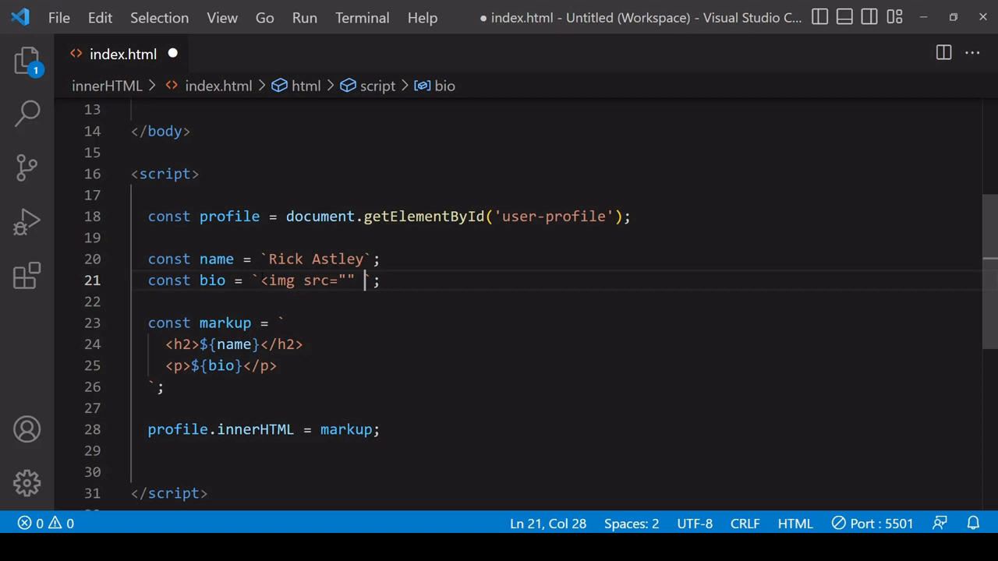
pyautogui.write('onloa')
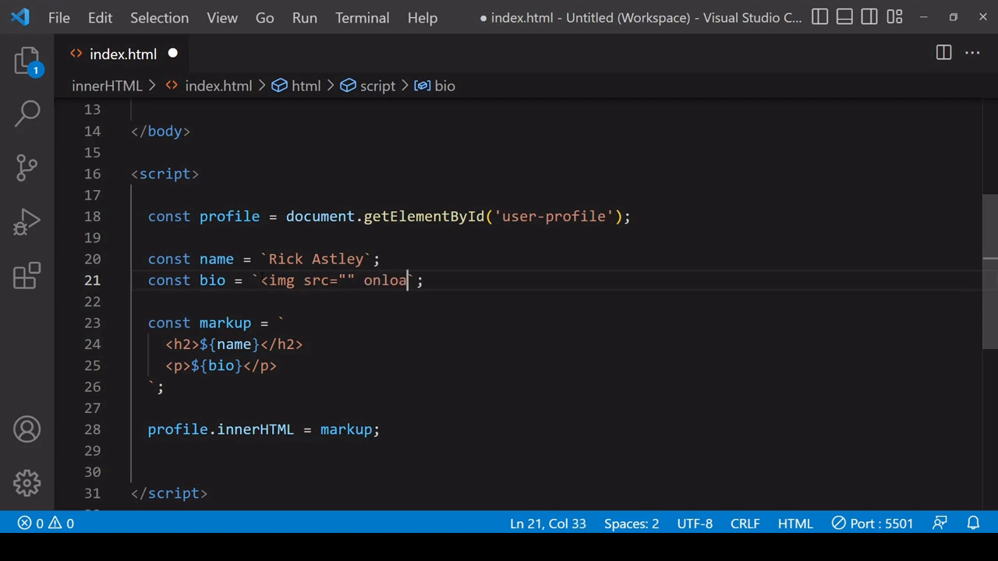
pyautogui.write('d=""')
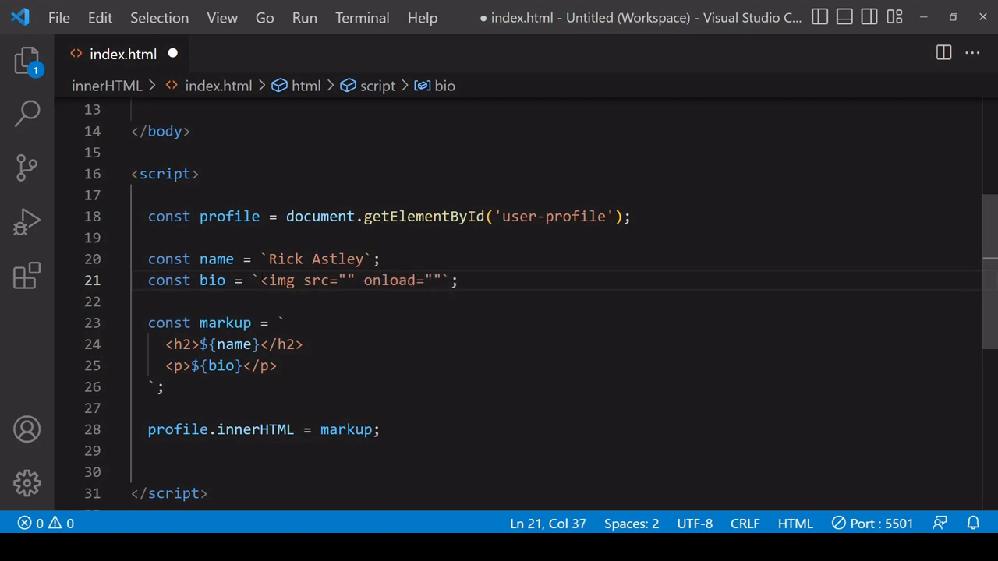
pyautogui.write('>')
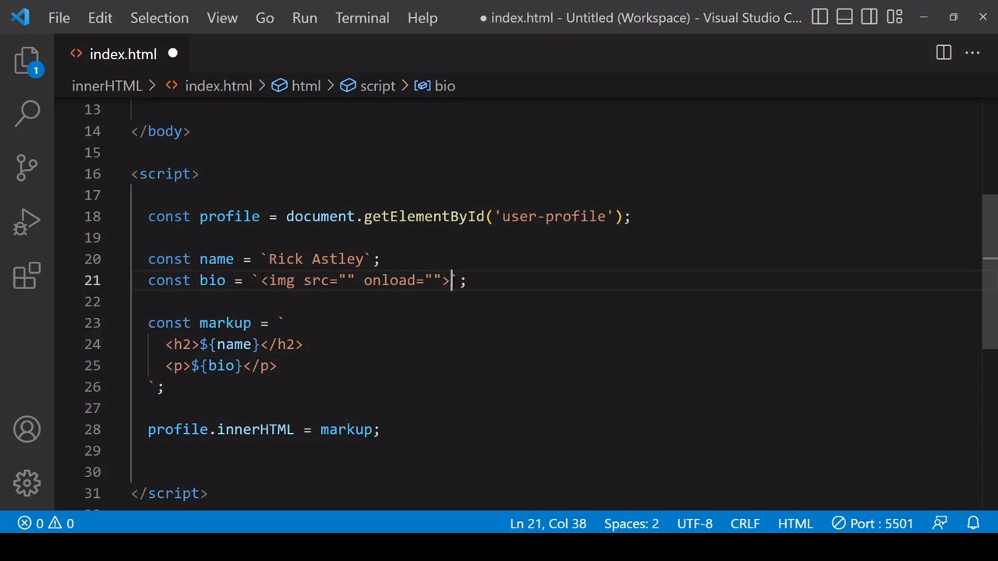
pyautogui.write('alert')
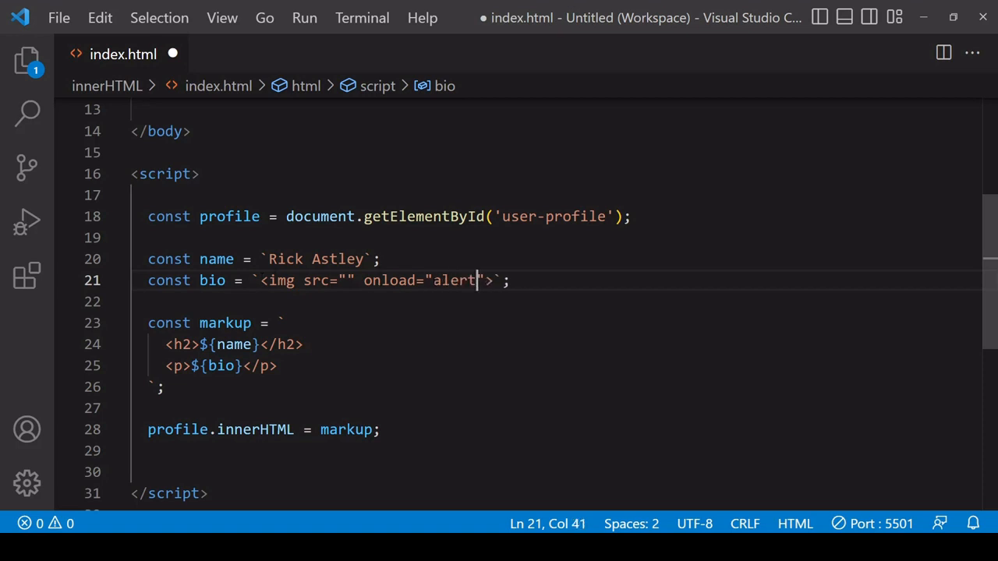
pyautogui.write('()')
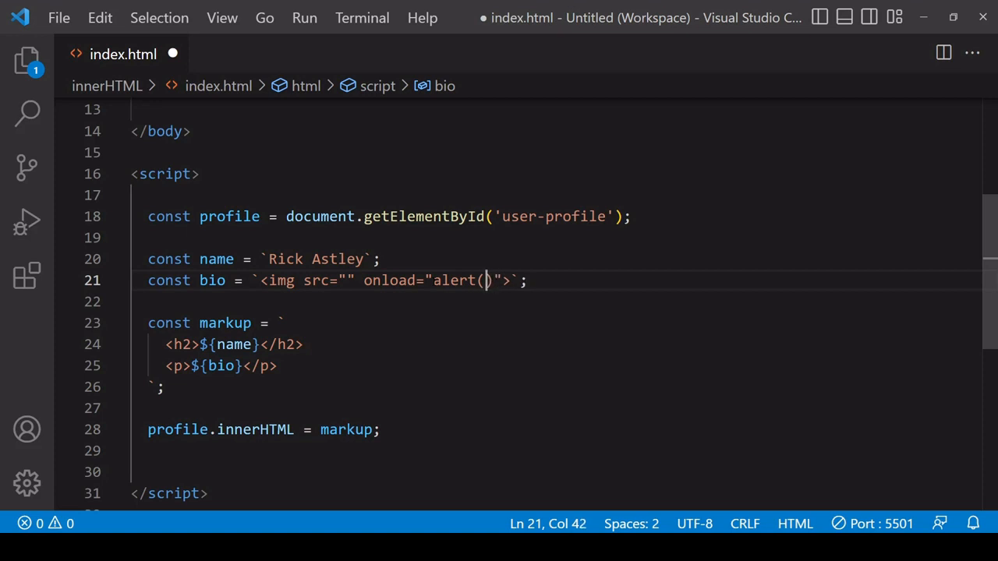
pyautogui.write("'")
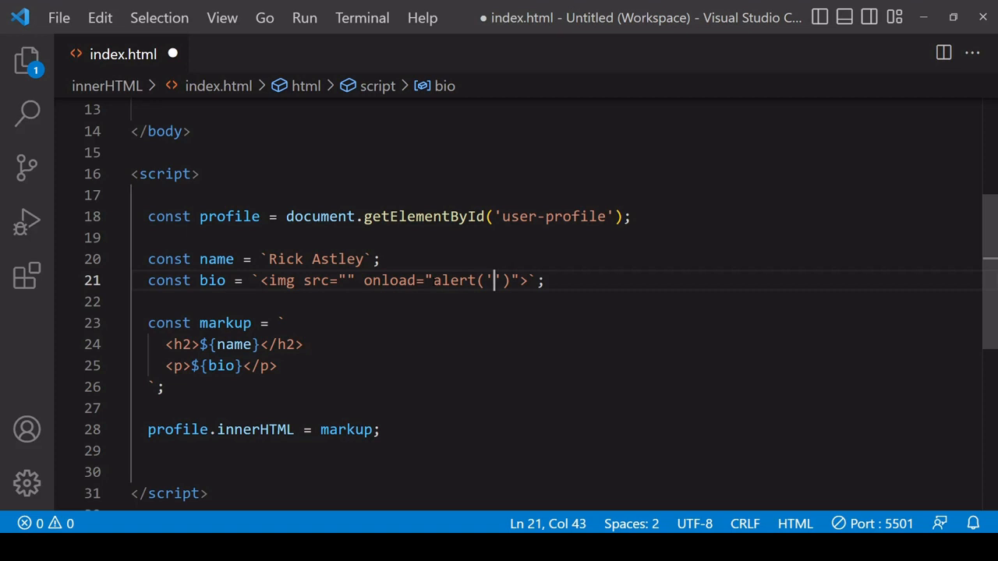
pyautogui.write('Evil code!')
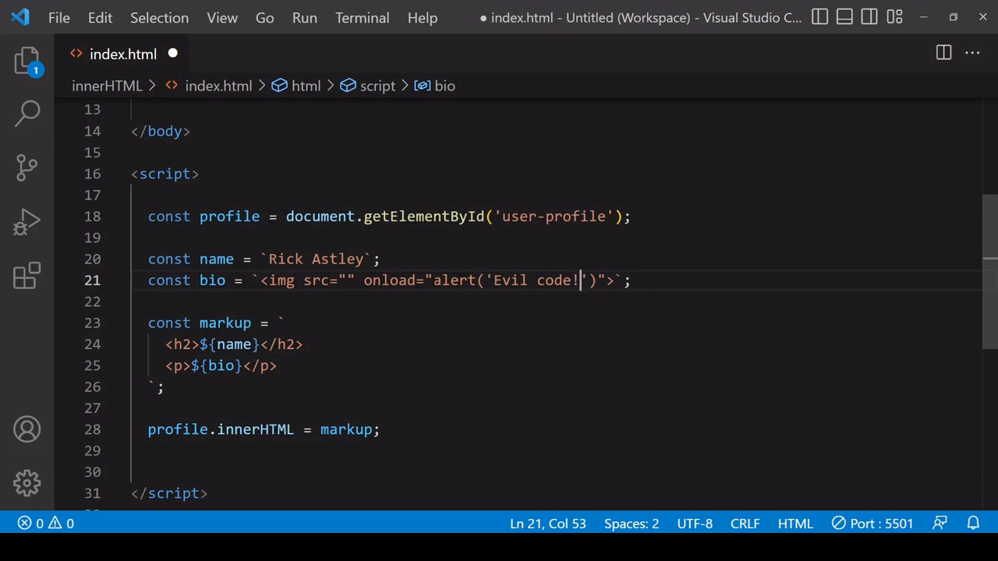
pyautogui.write('h')
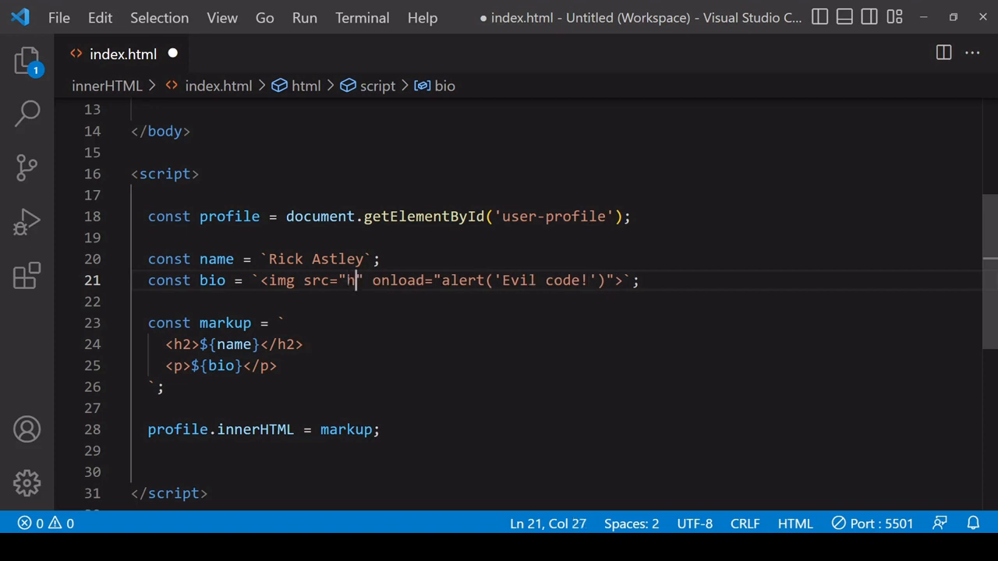
pyautogui.write('ttps://')
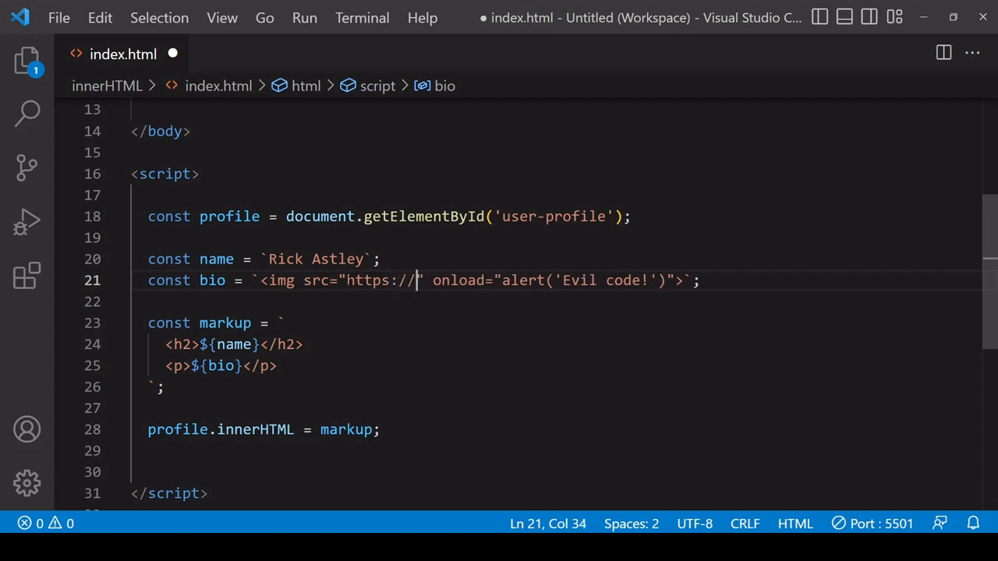
pyautogui.write('unsplash')
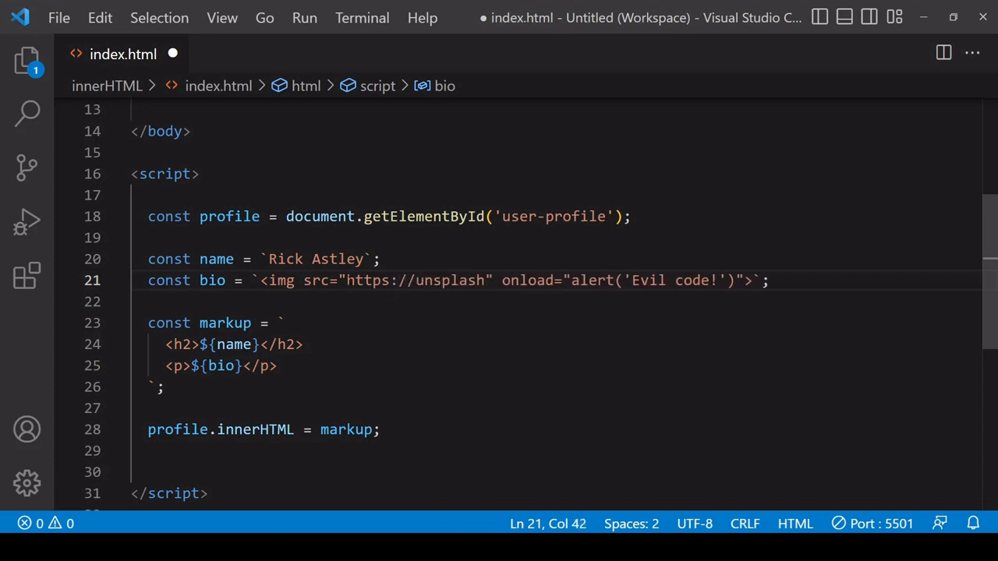
pyautogui.write('.it/300')
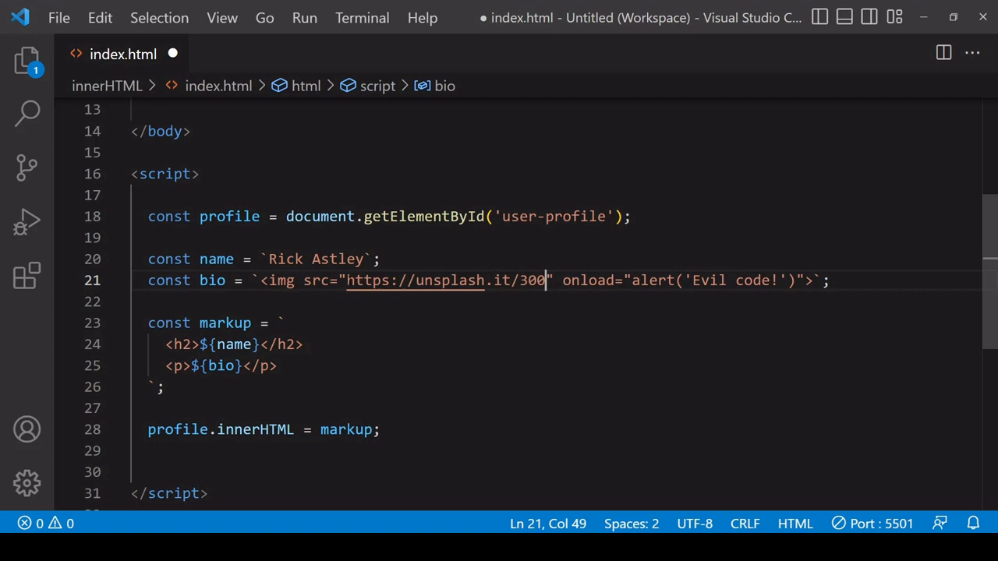
pyautogui.write('200/')
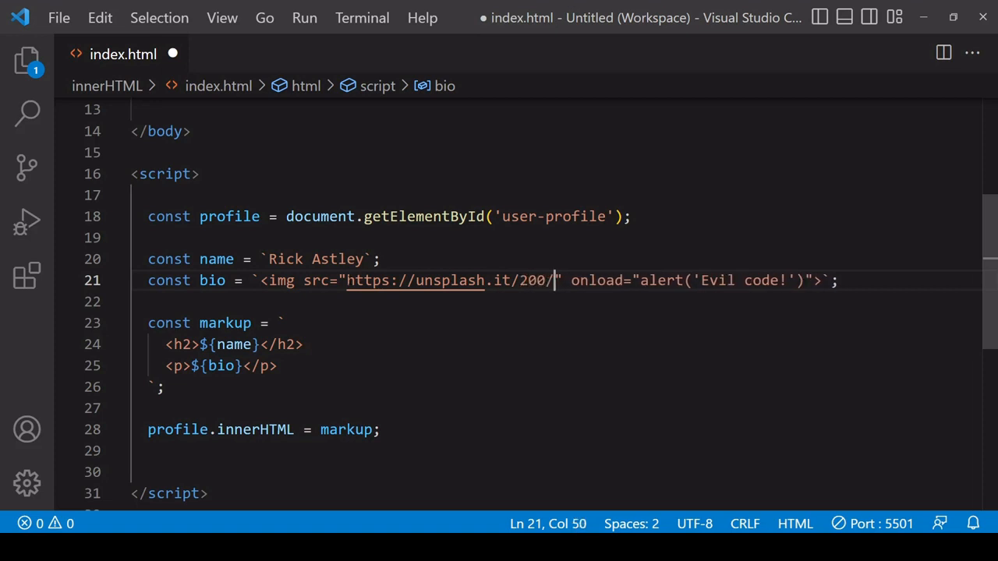
pyautogui.write('200')
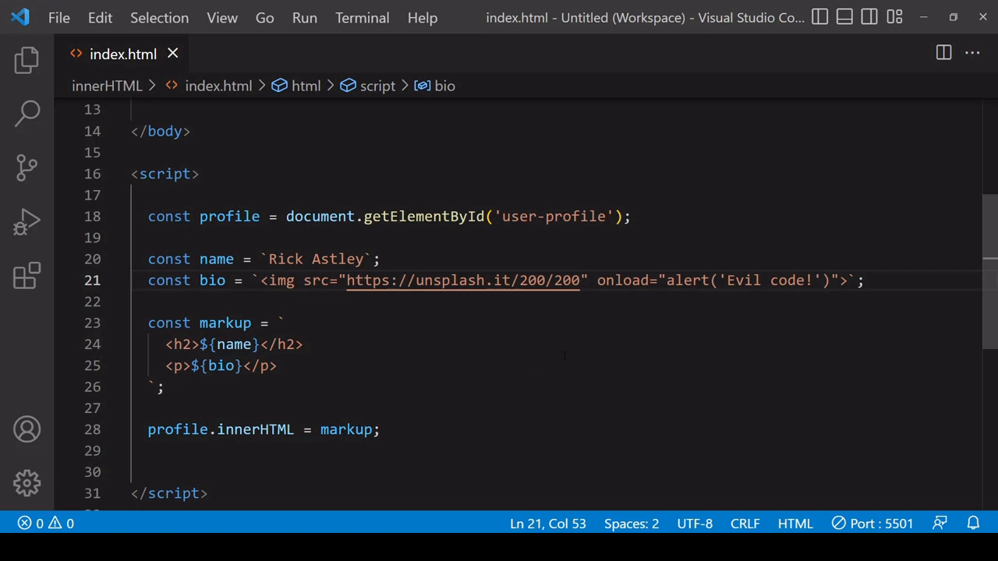
pyautogui.moveTo(599, 281); pyautogui.dragTo(841, 281)
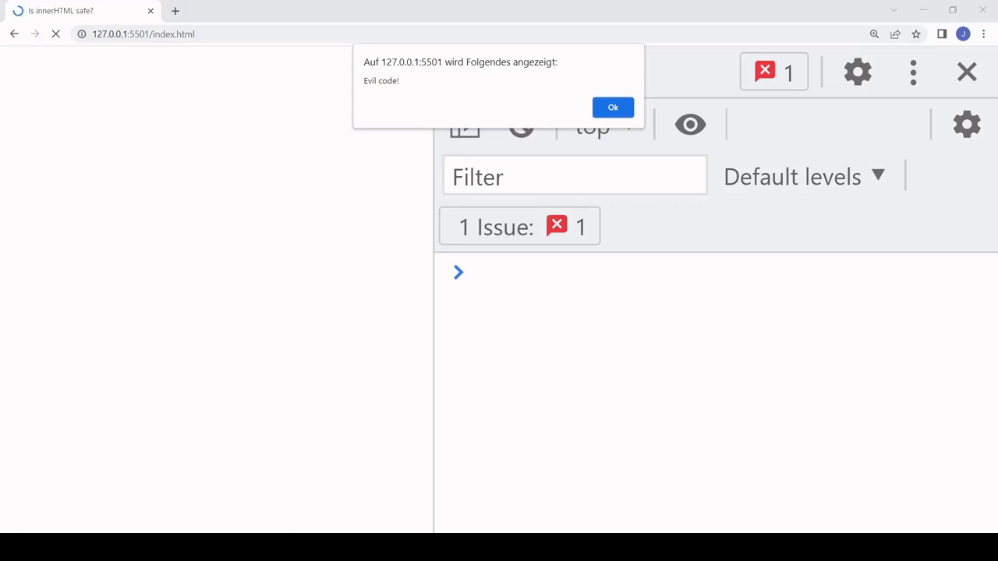
# Step: Dismiss the Evil code! alert on the reloaded Chrome page
pyautogui.click(613, 106)
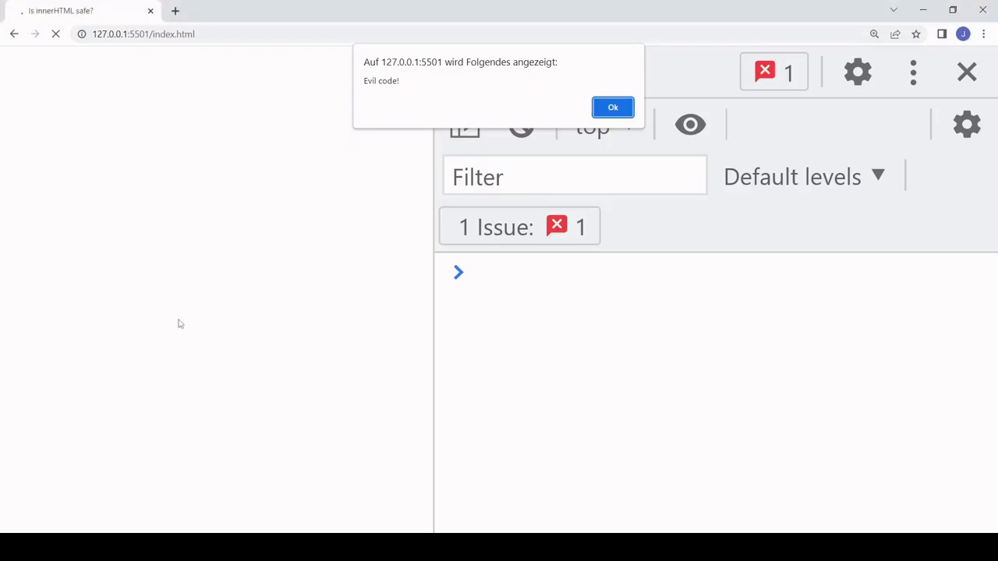
pyautogui.click(613, 106)
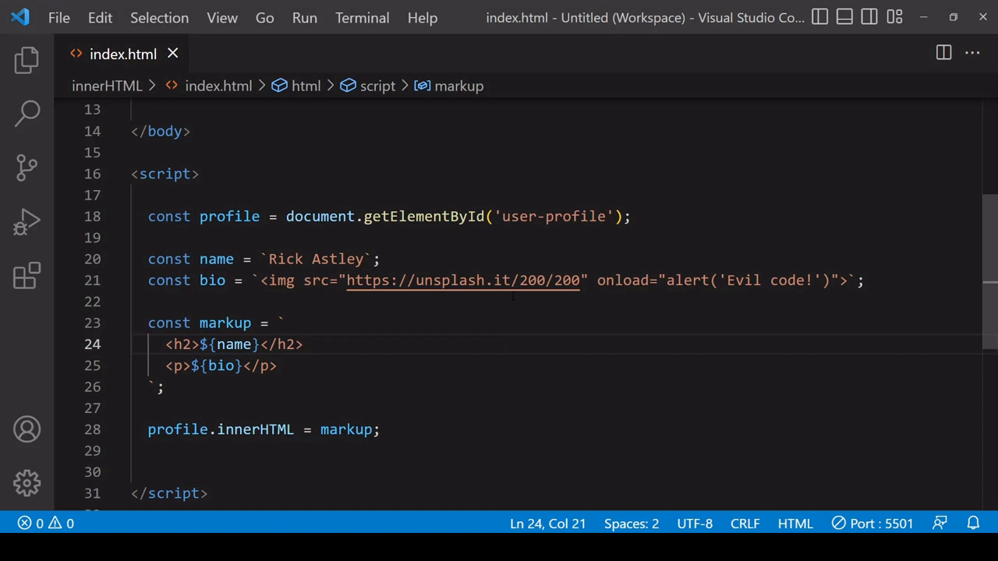
# Step: Add blank lines below the profile.innerHTML assignment
pyautogui.scroll(-3)
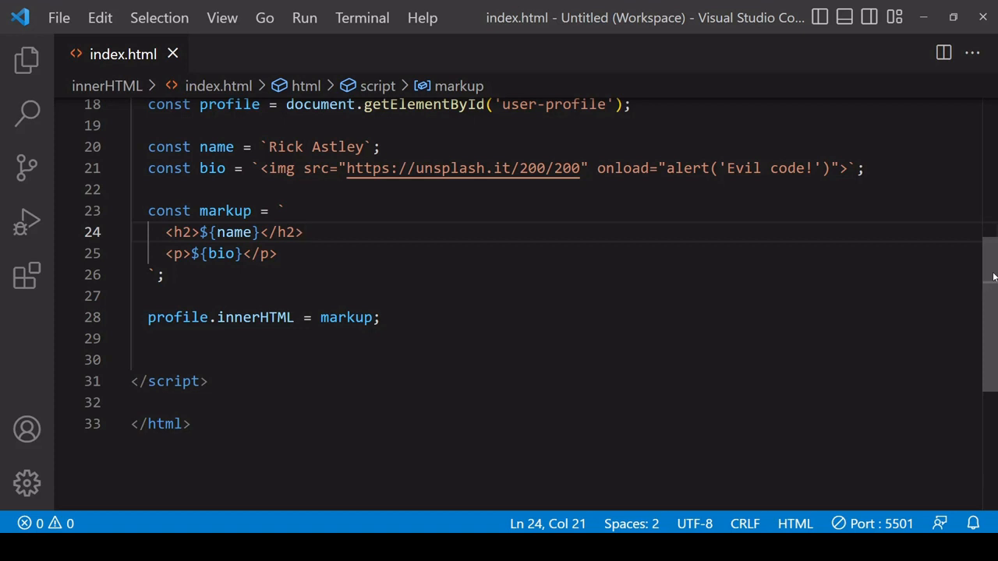
pyautogui.scroll(-3)
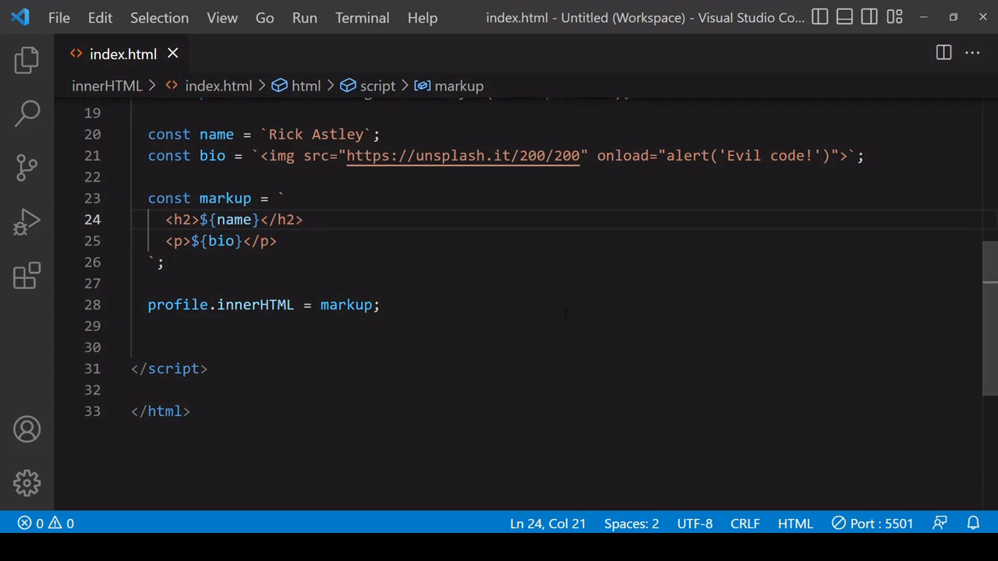
pyautogui.press('enter')
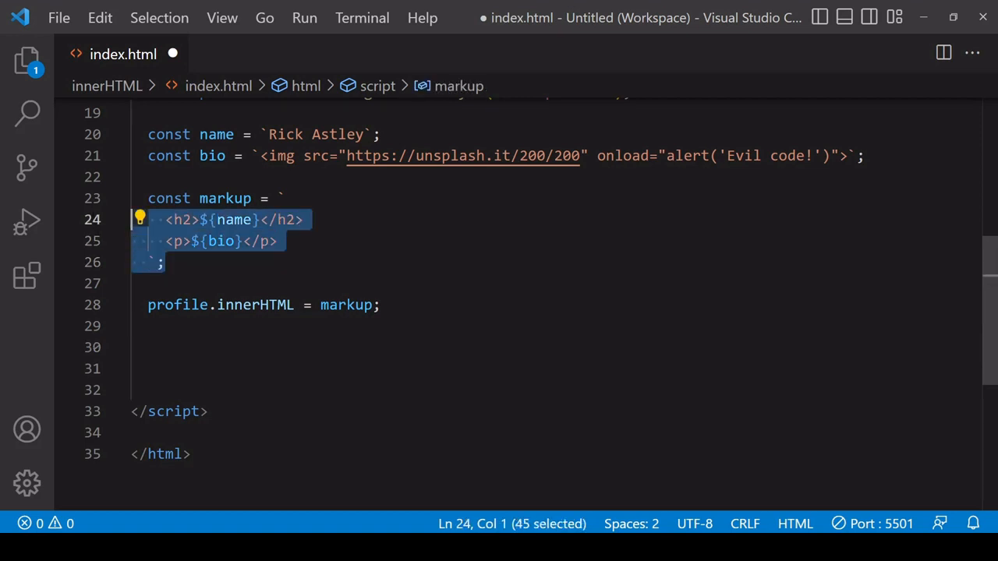
# Step: Comment out the markup template and add document.createElement('h2') and ('p') calls
pyautogui.press('ctrl+/')
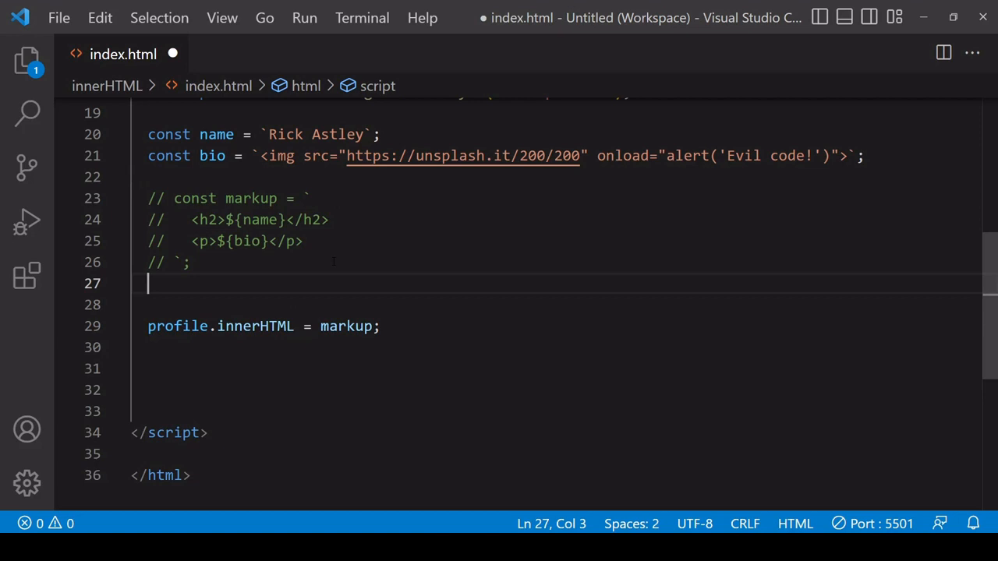
pyautogui.press('Enter')
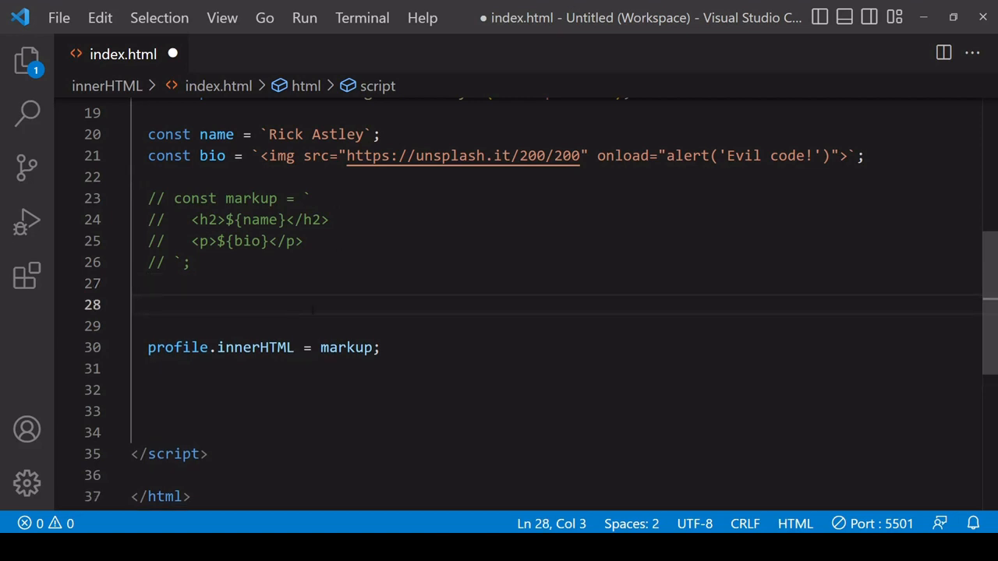
pyautogui.write('document.createElement')
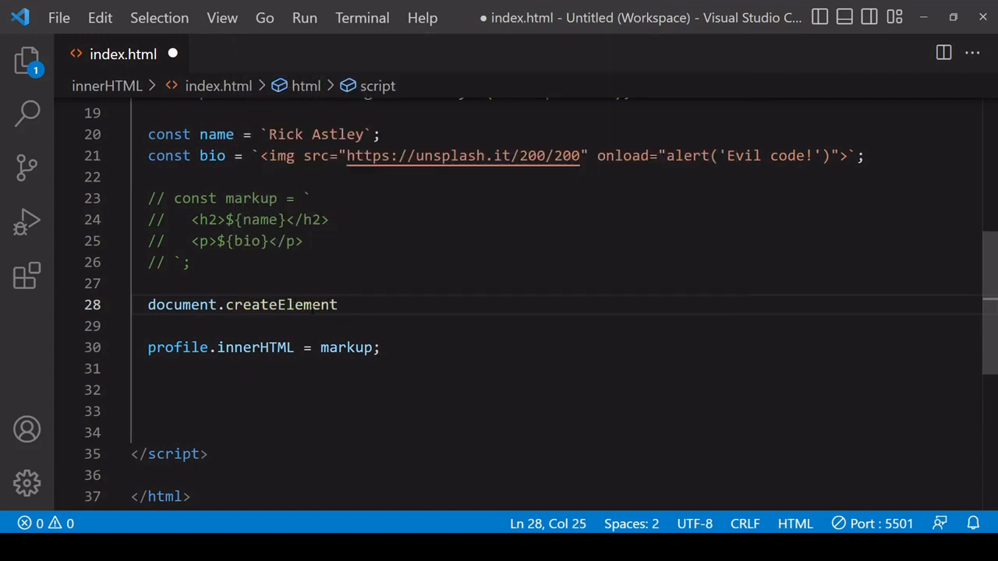
pyautogui.write("('')")
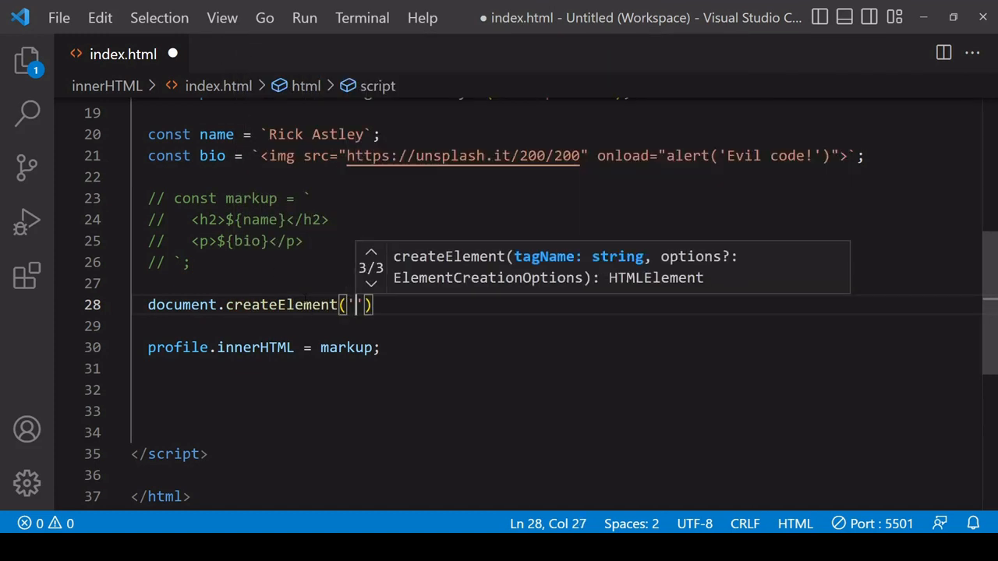
pyautogui.write('h2')
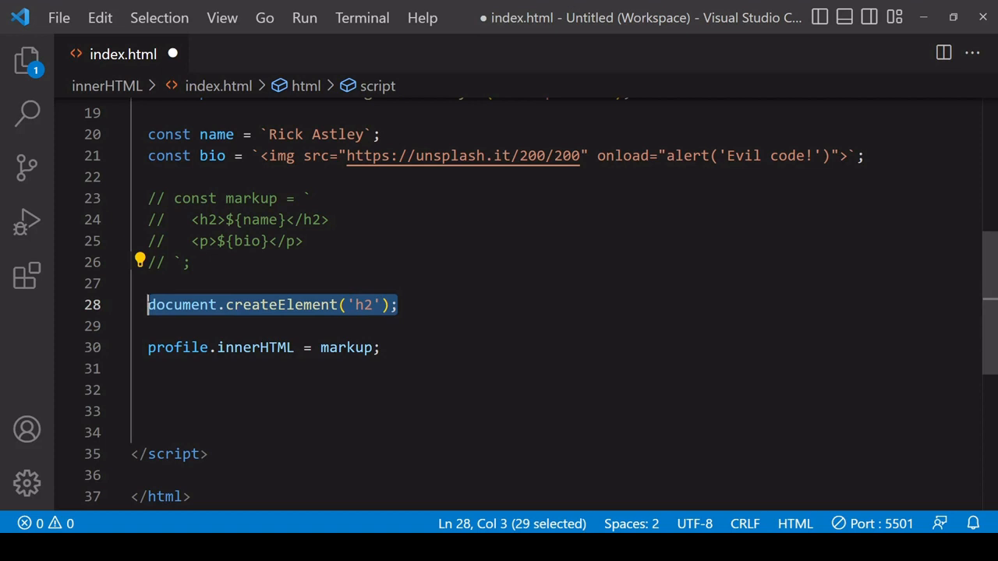
pyautogui.press('Shift+Alt+Down')
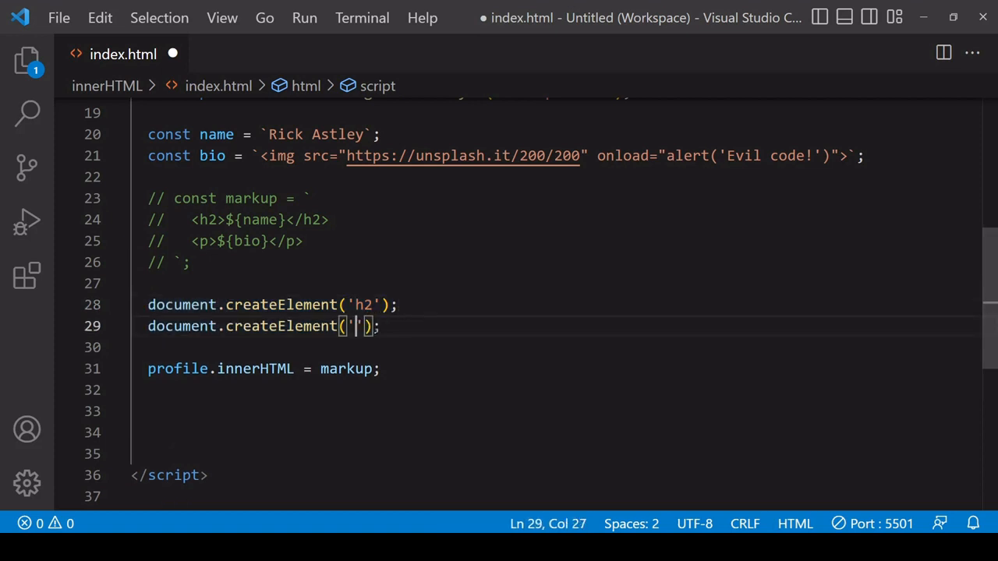
pyautogui.write('p')
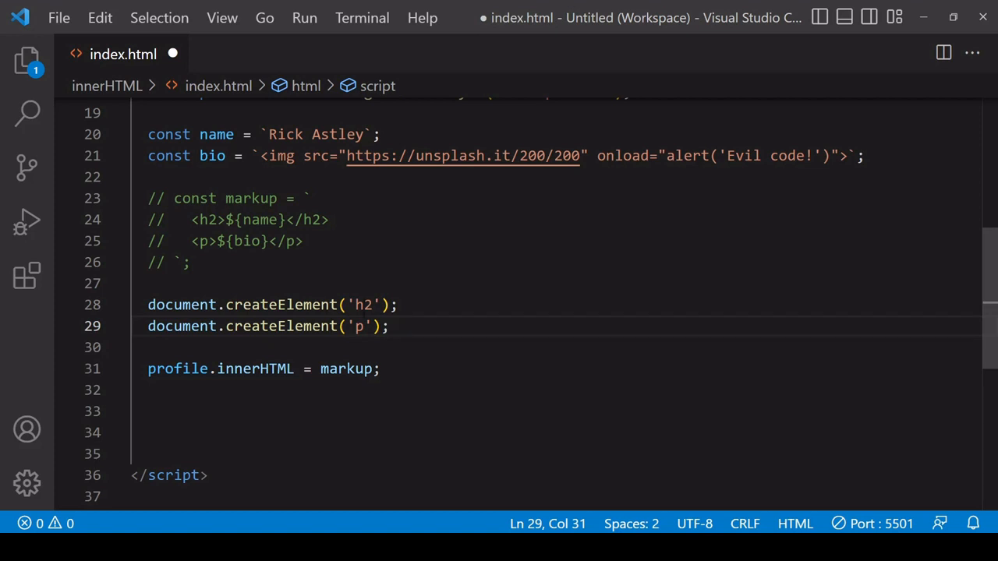
pyautogui.write('const h')
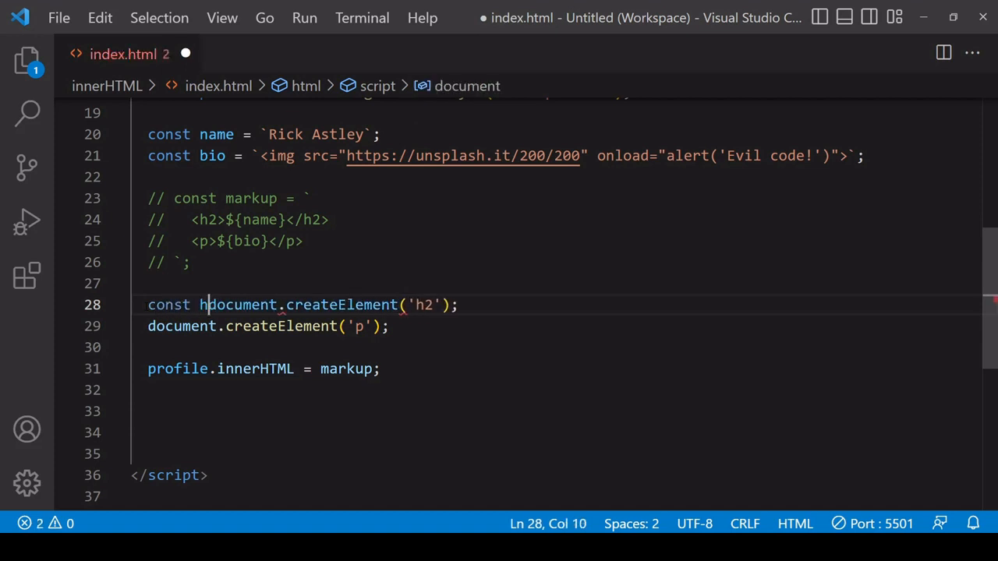
# Step: Assign the elements to const h2 and p and set their textContent to name and bio
pyautogui.write('2 =')
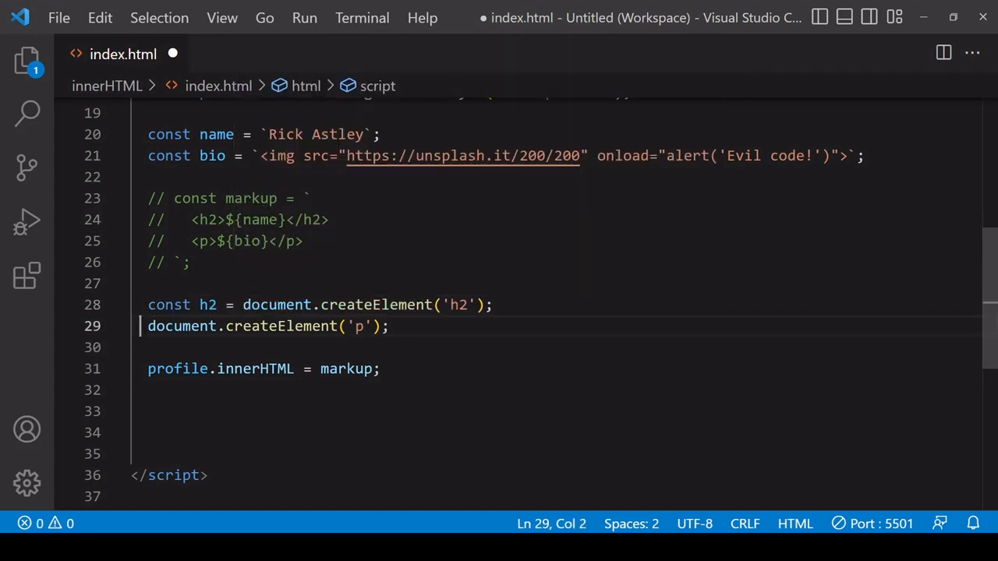
pyautogui.write('const p =')
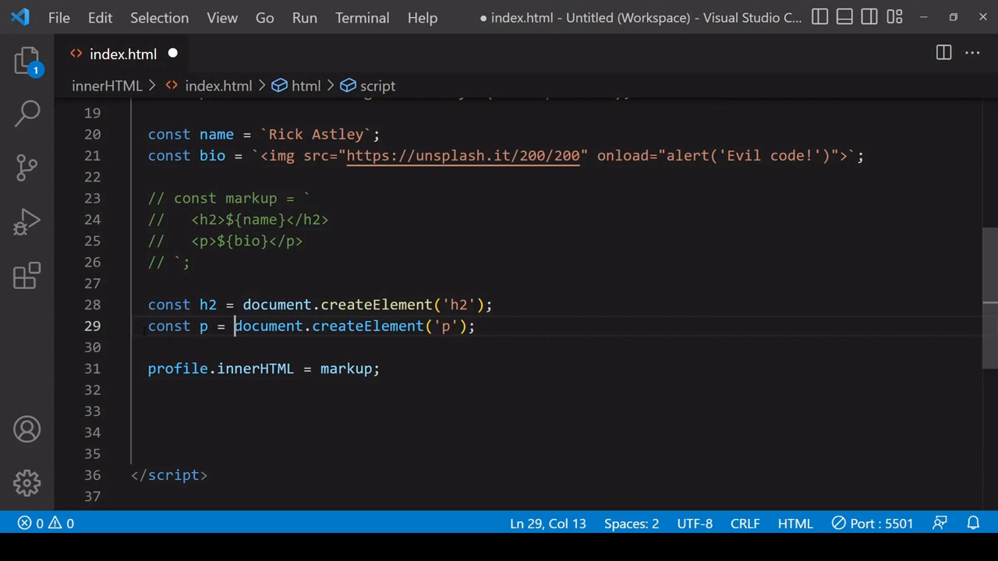
pyautogui.write('h')
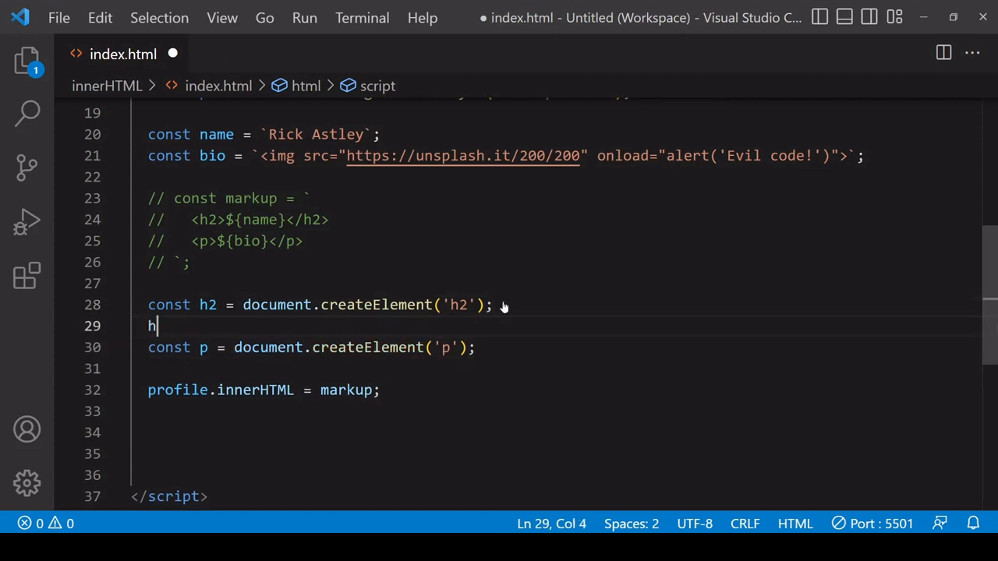
pyautogui.write('2.textContent =')
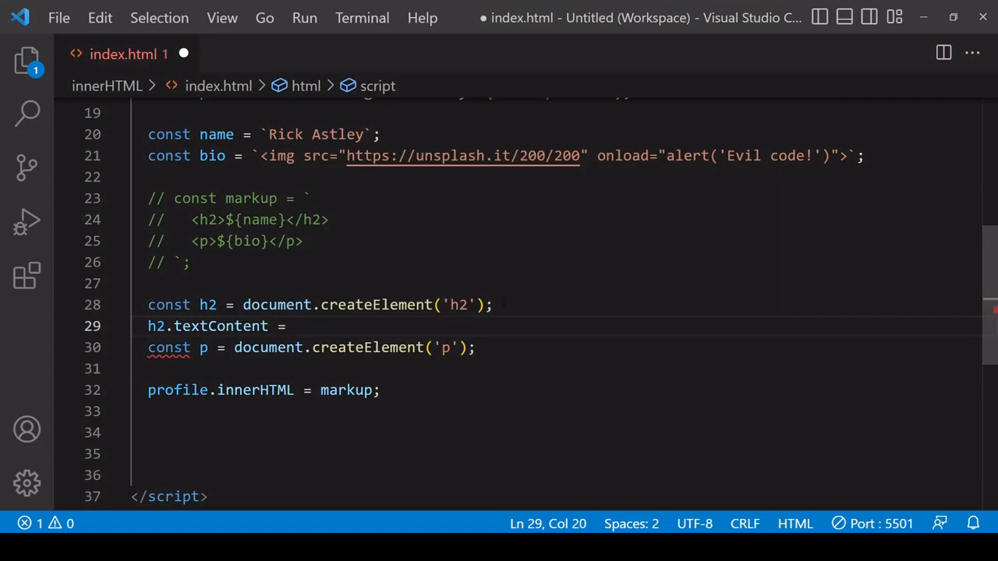
pyautogui.write('name;')
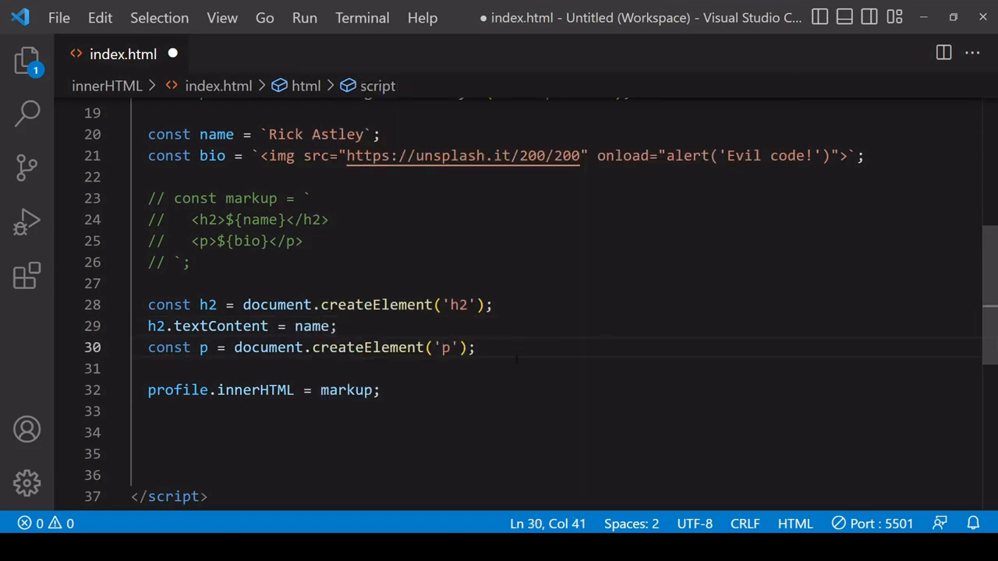
pyautogui.write('p.')
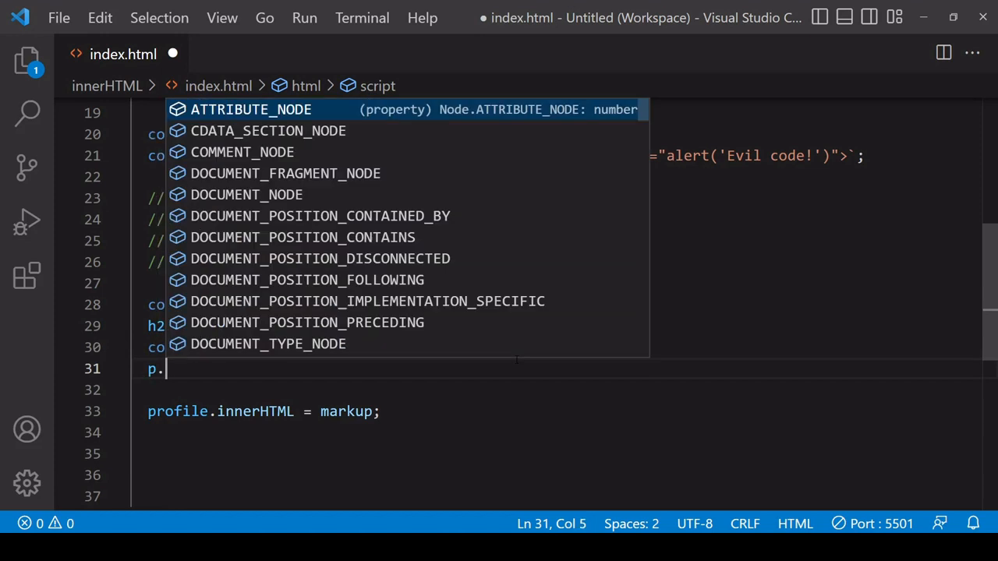
pyautogui.write('textContent = bio;')
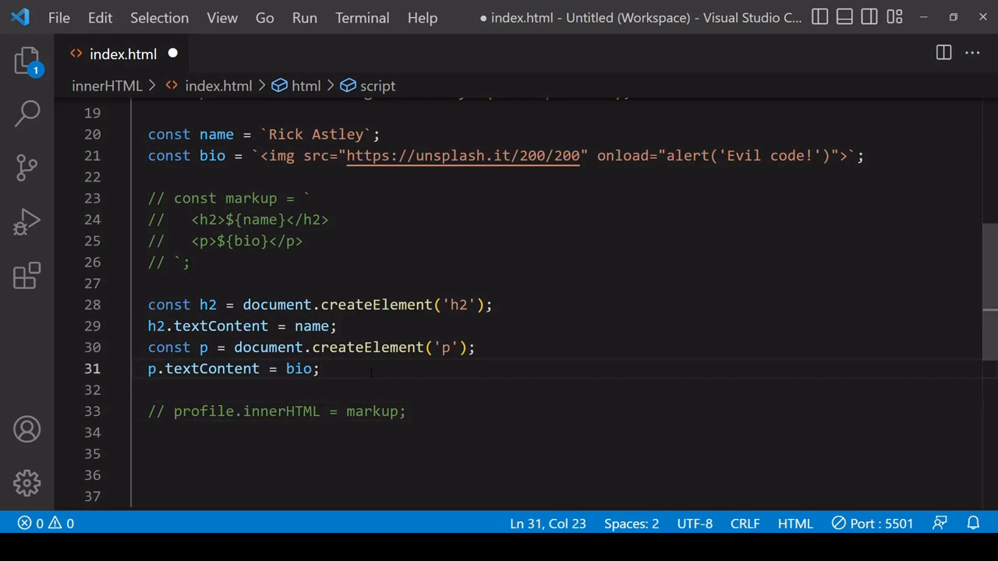
pyautogui.press('Enter')
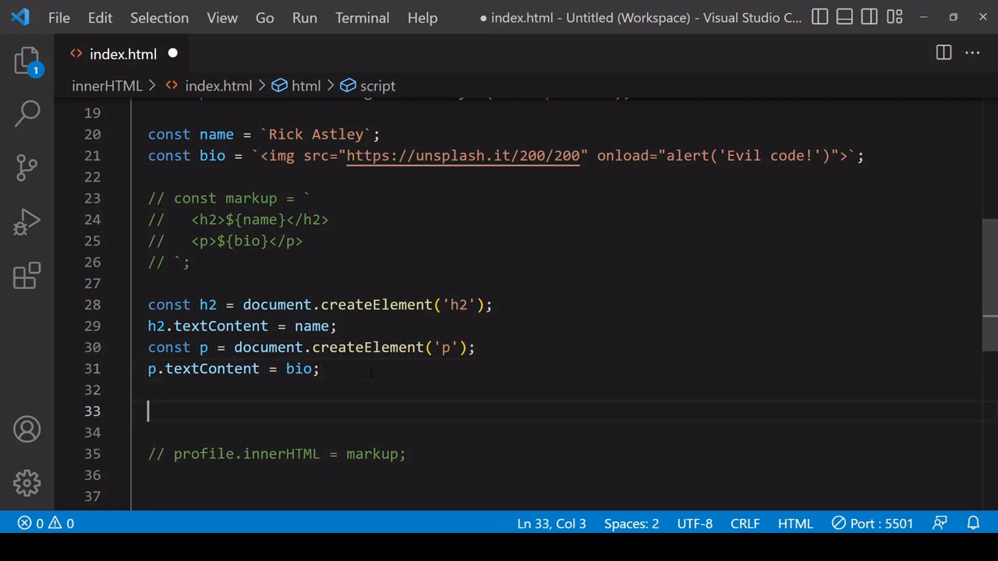
# Step: Append h2 and p to profile with profile.appendChild(h2) and profile.appendChild(p)
pyautogui.write('p')
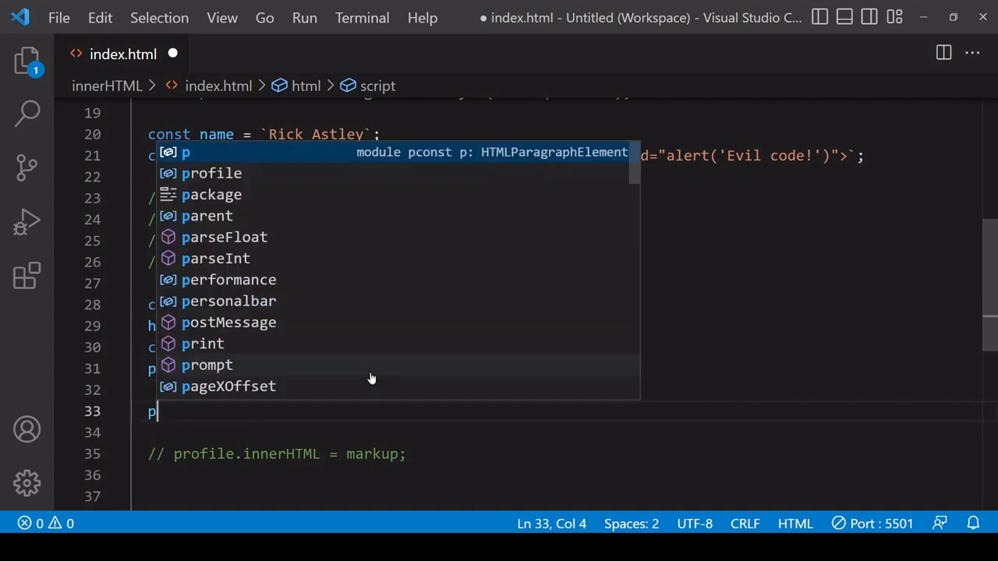
pyautogui.write('rofile.appendChild(')
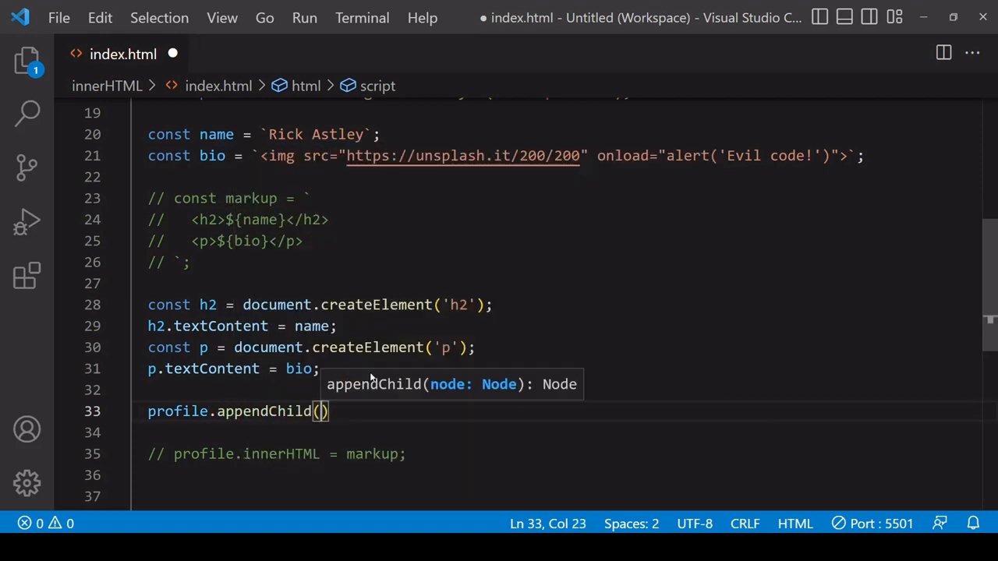
pyautogui.write('p')
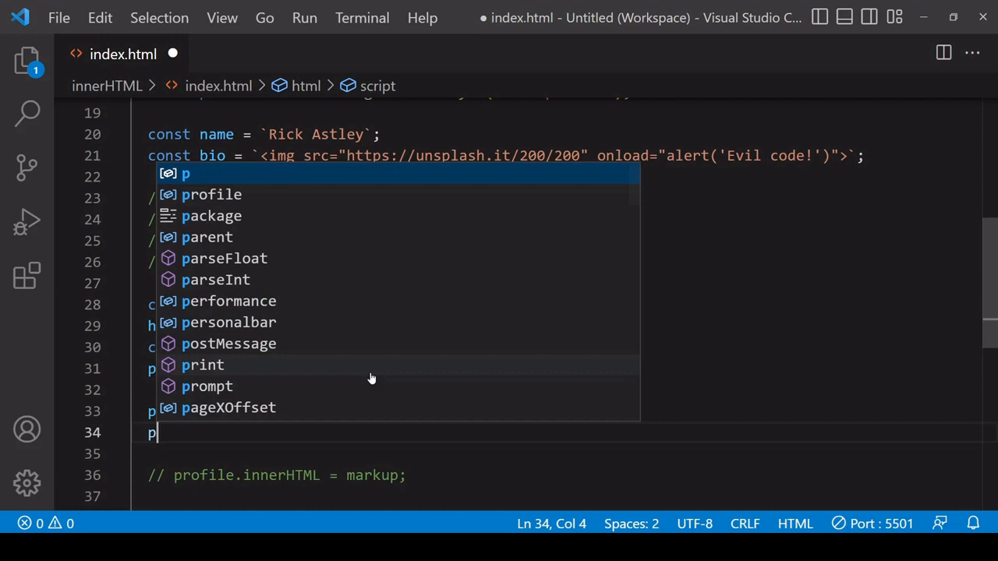
pyautogui.write('rofile')
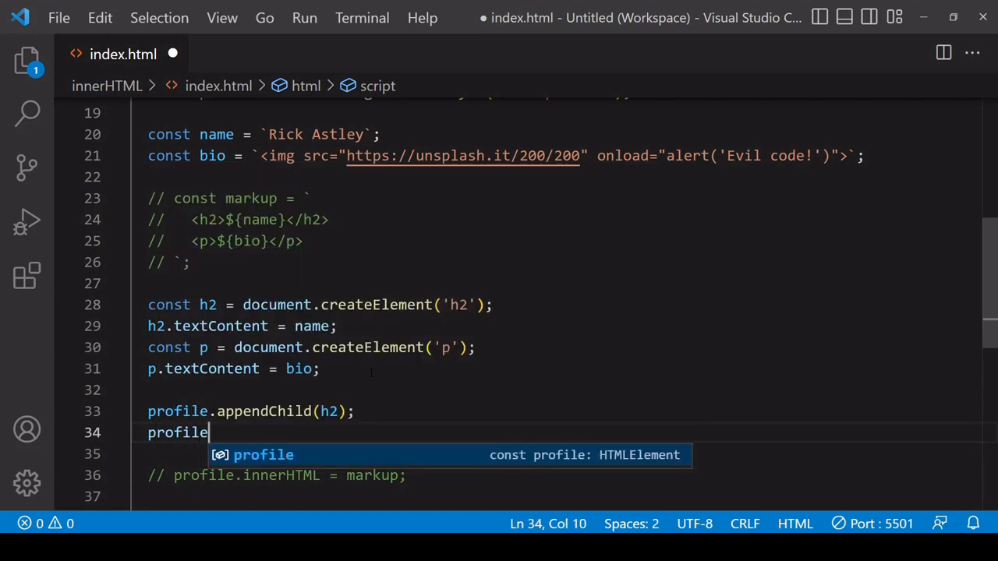
pyautogui.write('.appendChild')
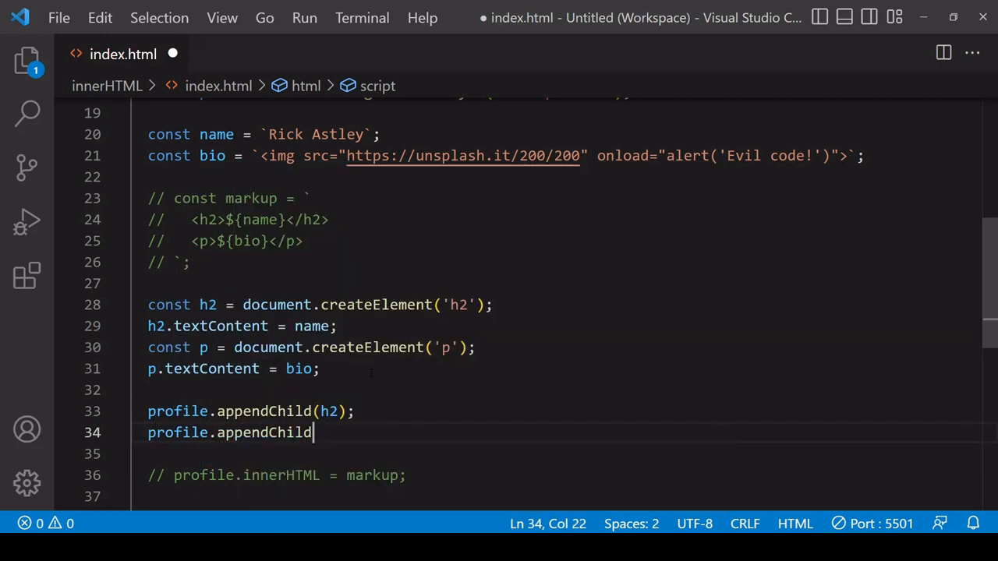
pyautogui.write('(p);')
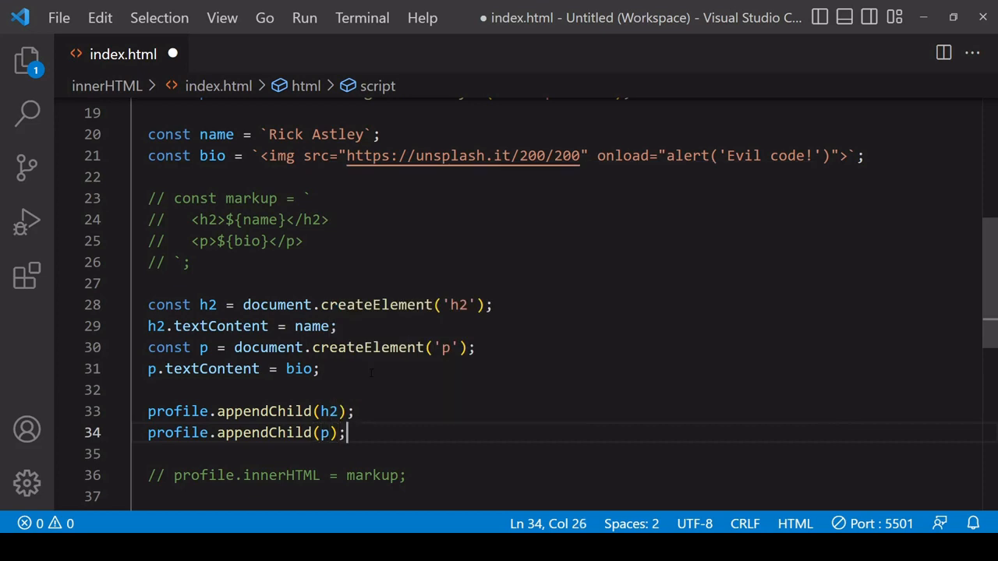
# Step: Save the file and confirm Chrome shows the img markup as plain text, no alert
pyautogui.press('ctrl+s')
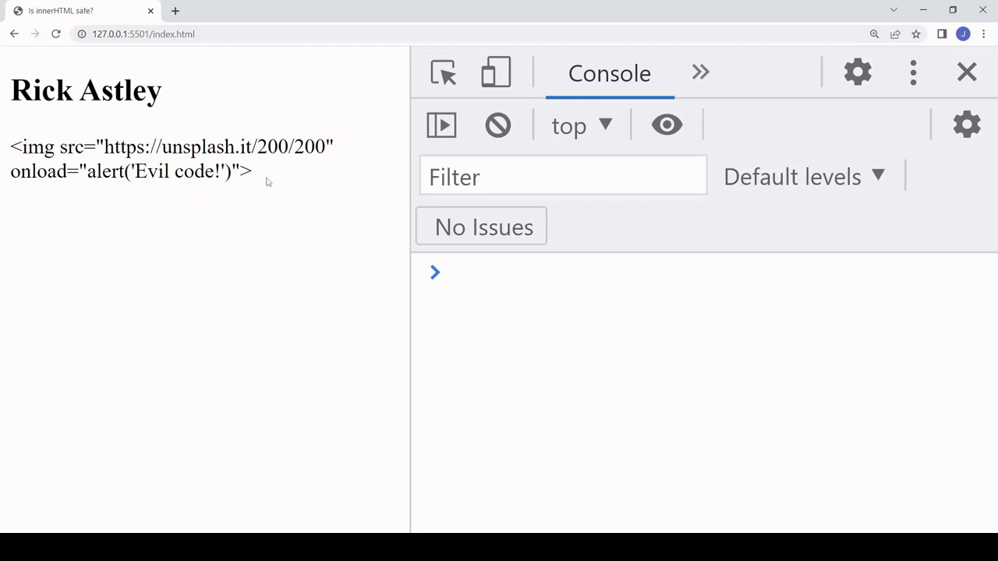
pyautogui.moveTo(265, 178)
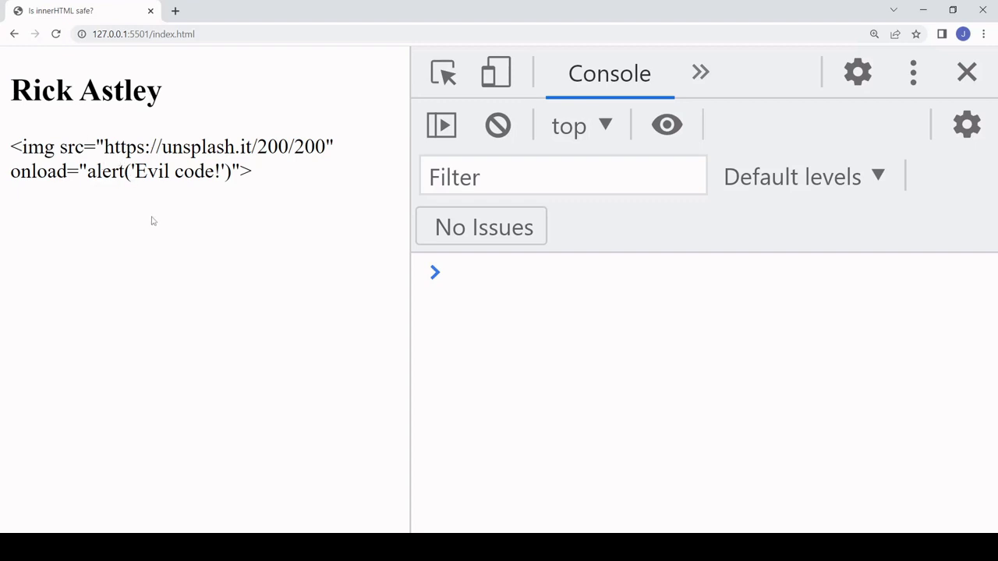
pyautogui.moveTo(162, 190)
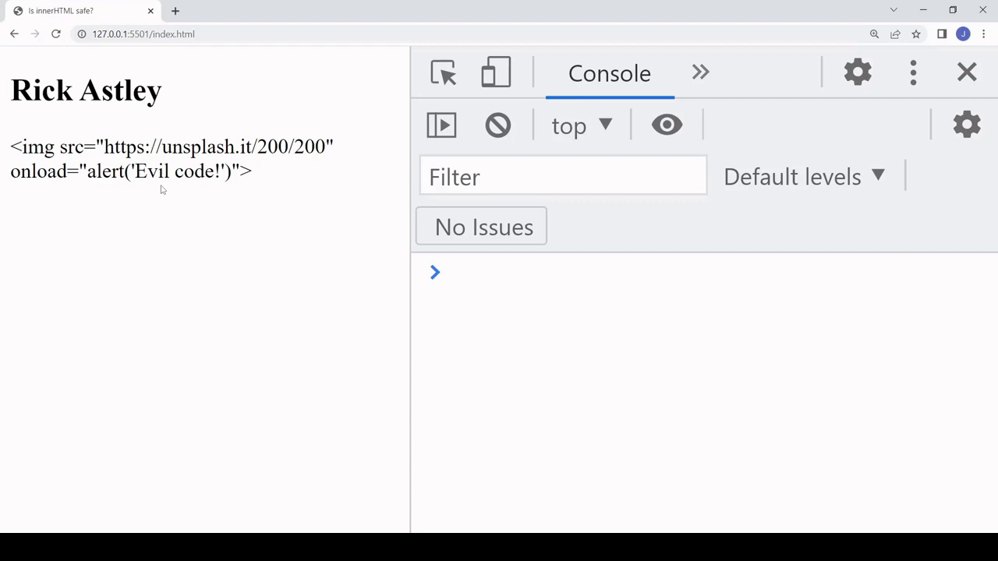
pyautogui.moveTo(143, 190)
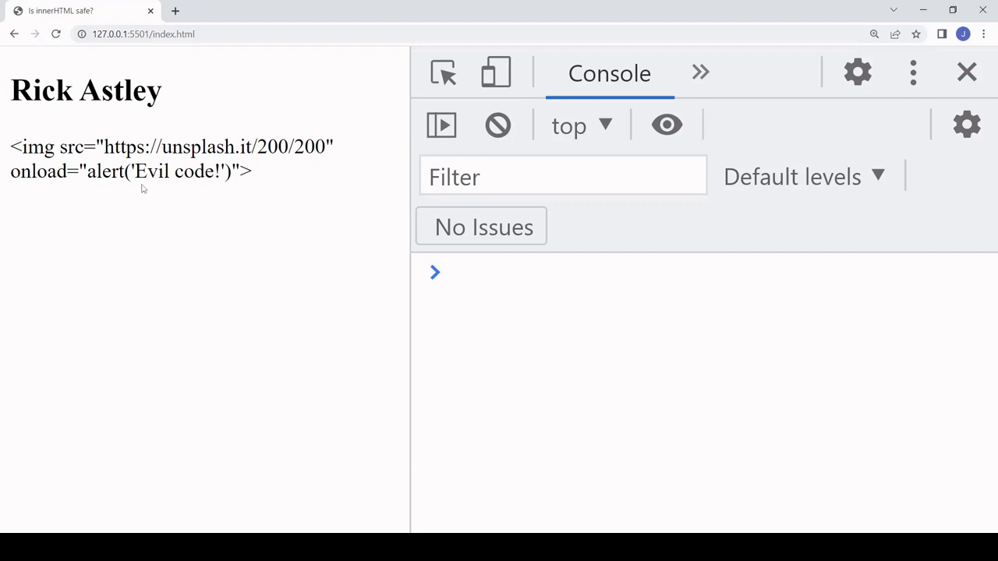
pyautogui.moveTo(335, 215)
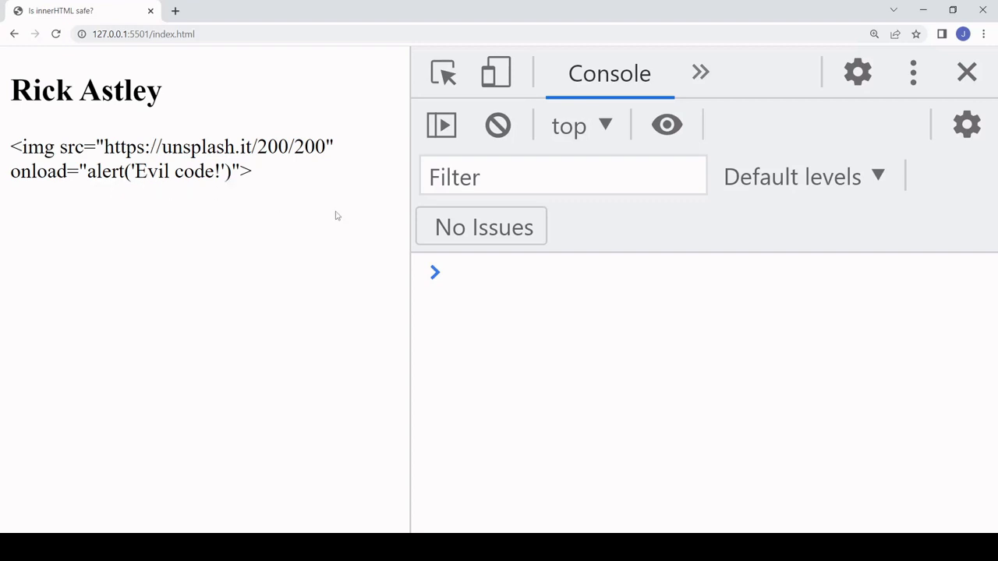
pyautogui.moveTo(66, 146); pyautogui.dragTo(253, 172)
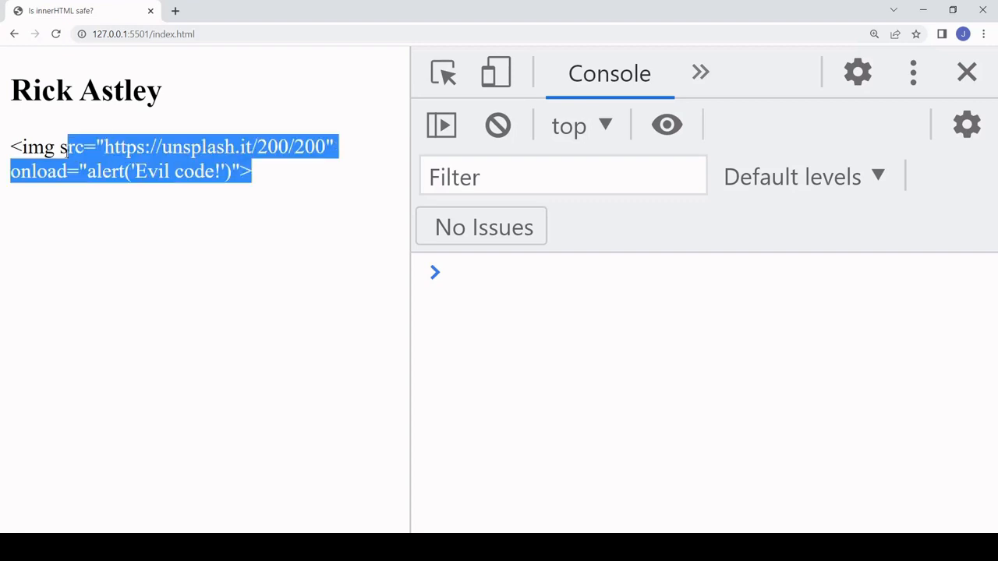
pyautogui.click(277, 170)
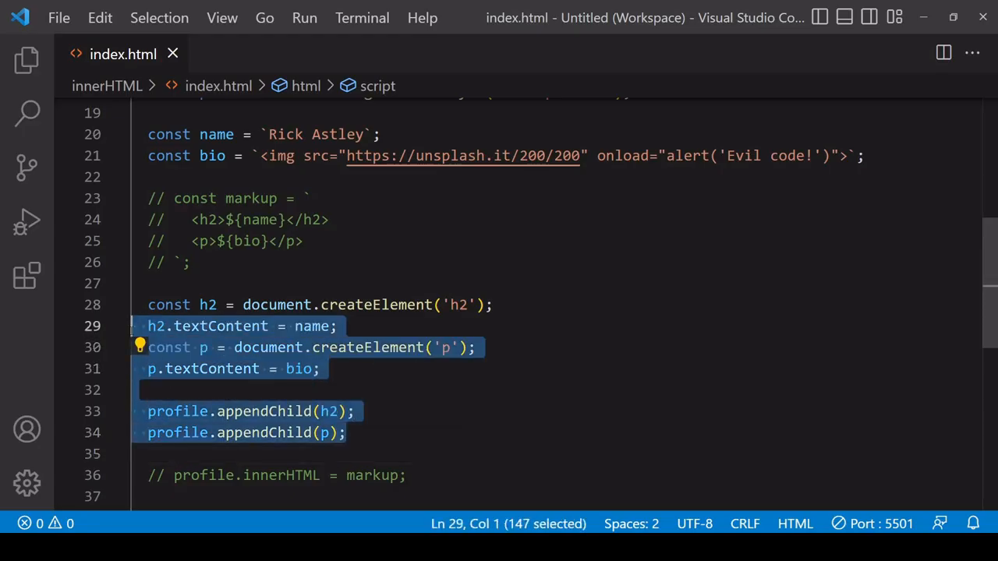
# Step: Comment out the textContent code and restore the markup template lines
pyautogui.press('ctrl+/')
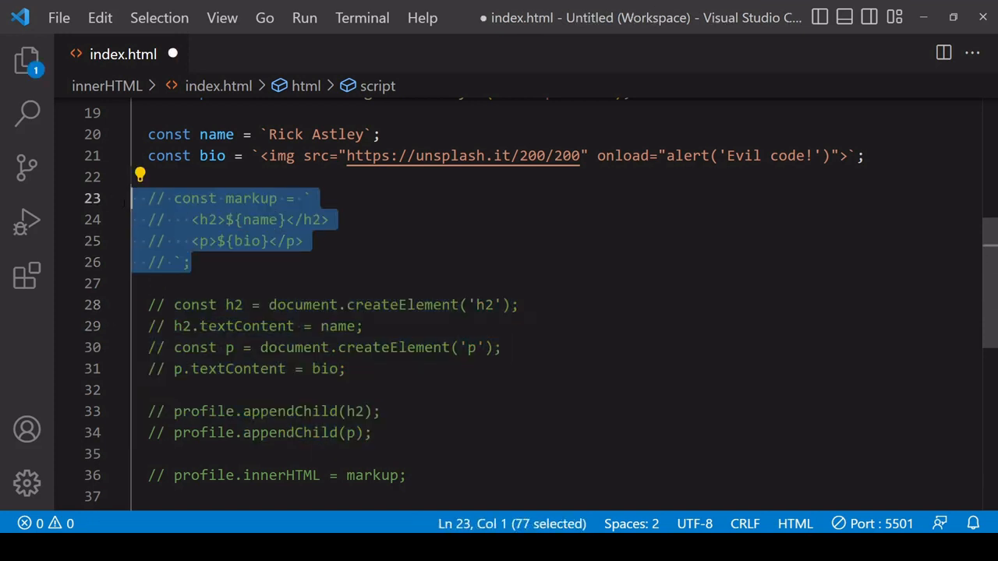
pyautogui.press('ctrl+/')
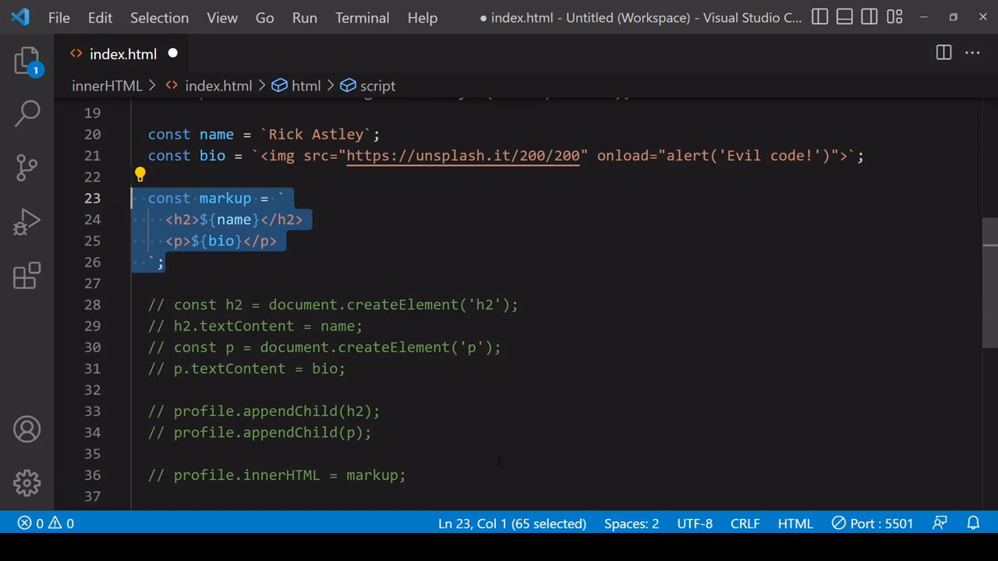
pyautogui.press('ctrl+k')
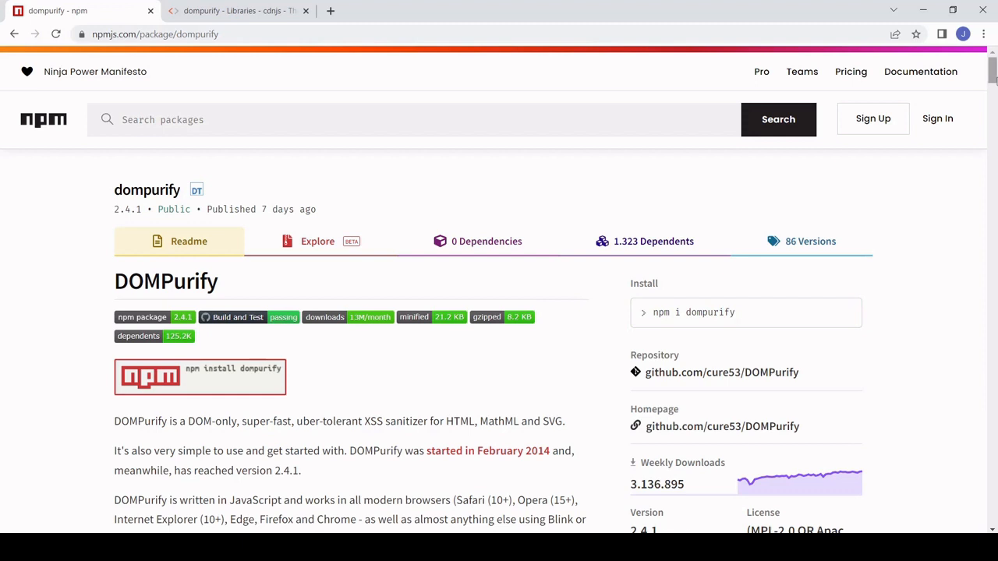
# Step: Locate the DOMPurify 2.4.1 purify.min.js script tag on the cdnjs page
pyautogui.scroll(-3)
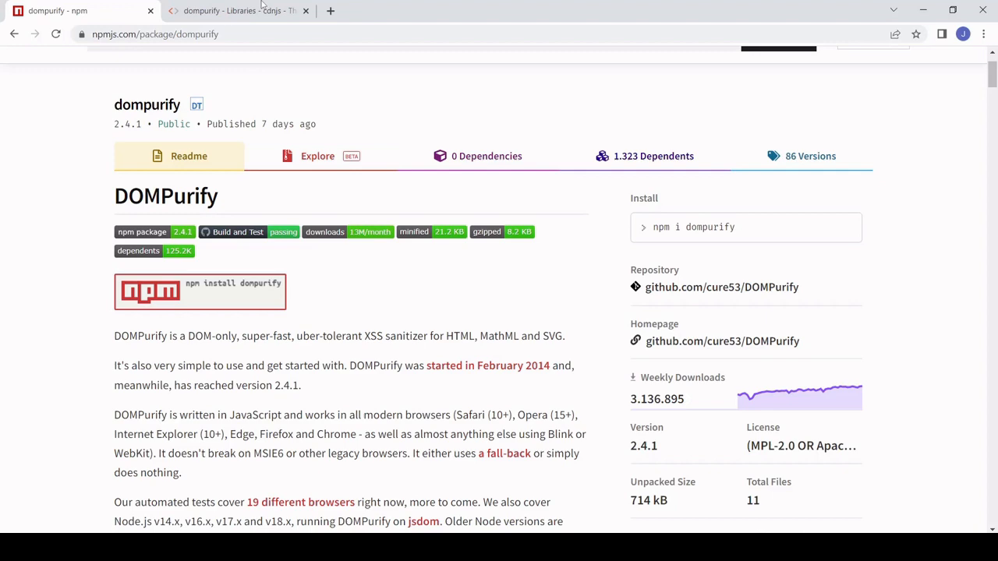
pyautogui.click(237, 9)
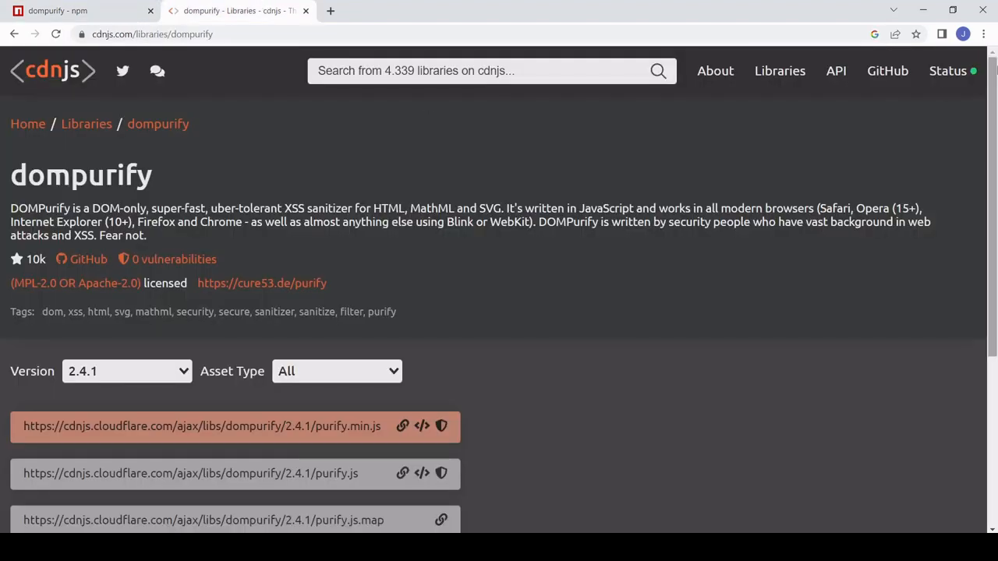
pyautogui.scroll(-3)
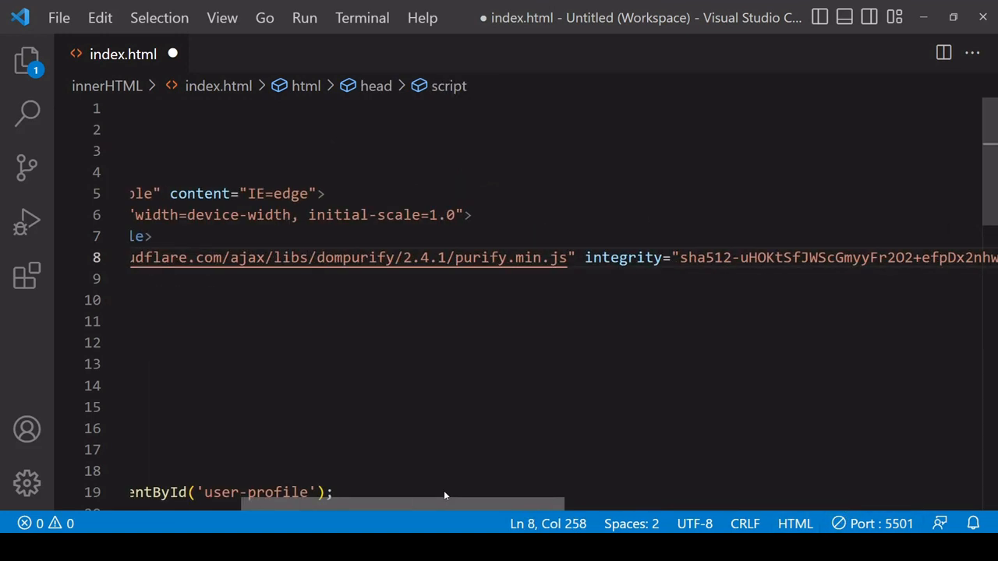
# Step: Change the assignment to profile.innerHTML = DOMPurify.sanitize(markup) and save index.html
pyautogui.scroll(-3)
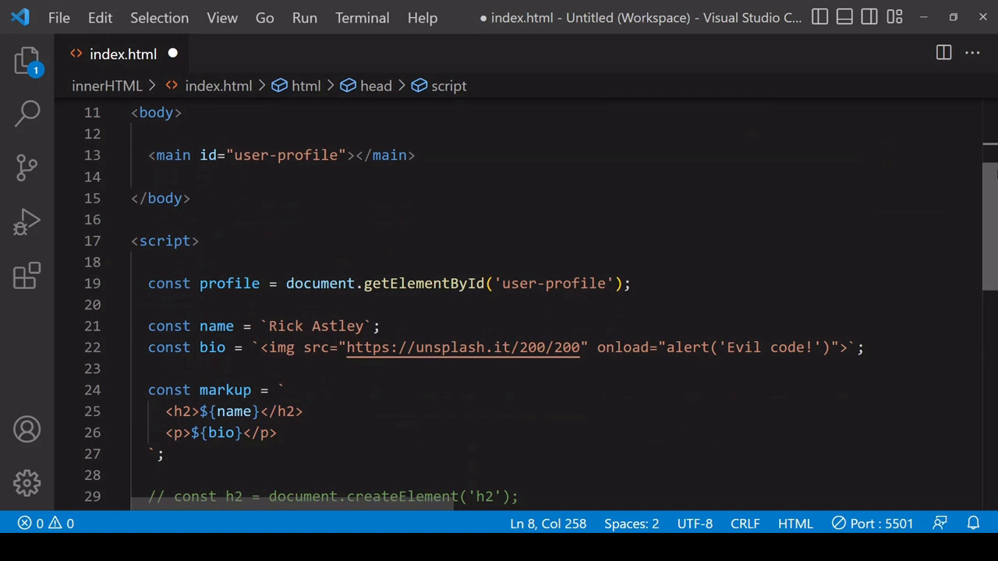
pyautogui.scroll(-3)
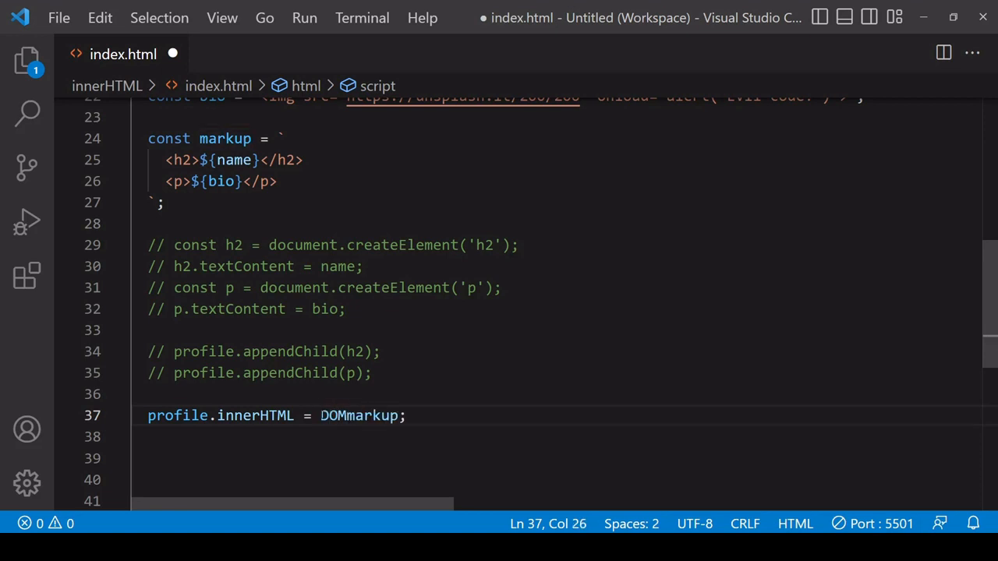
pyautogui.write('Purify')
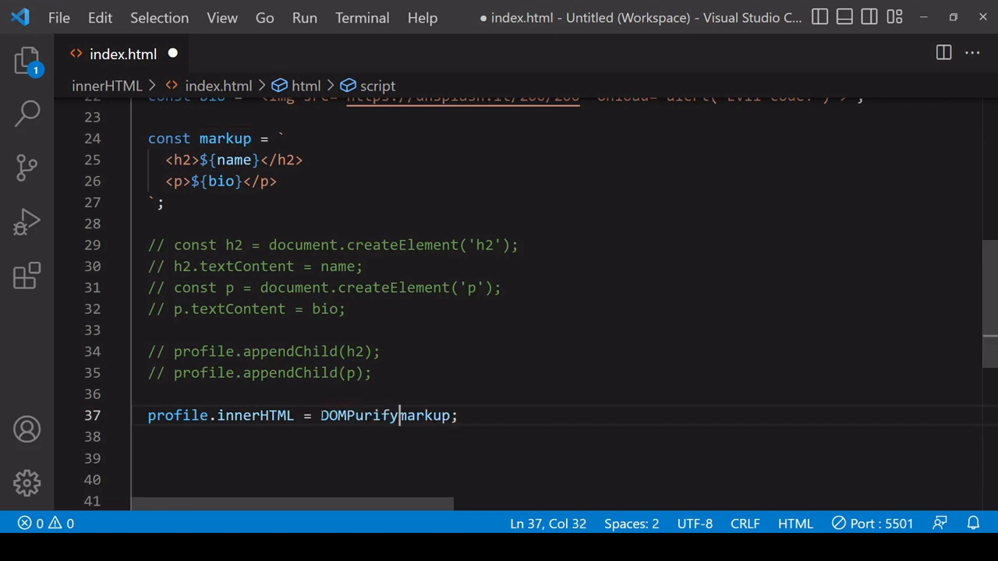
pyautogui.write('.')
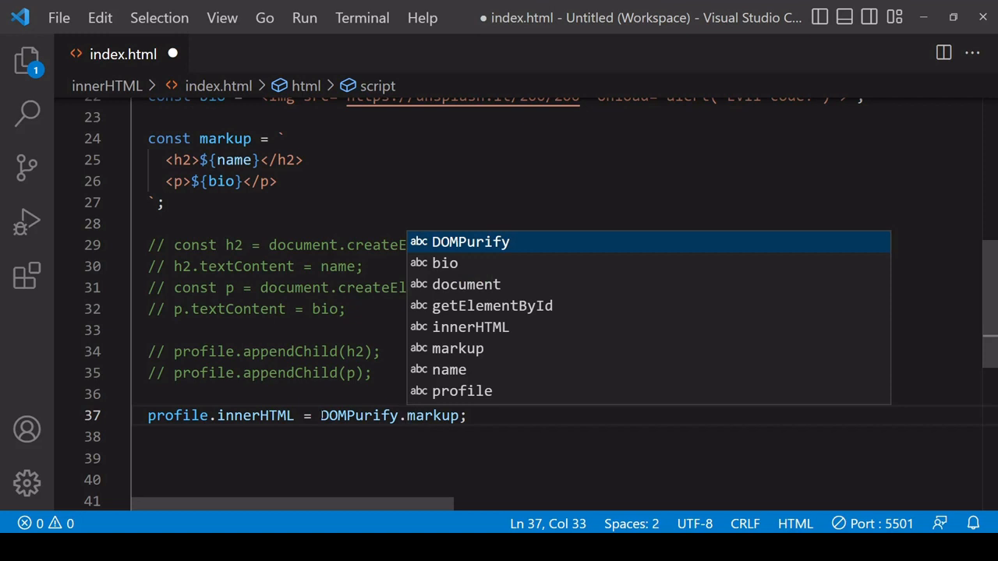
pyautogui.write('sai')
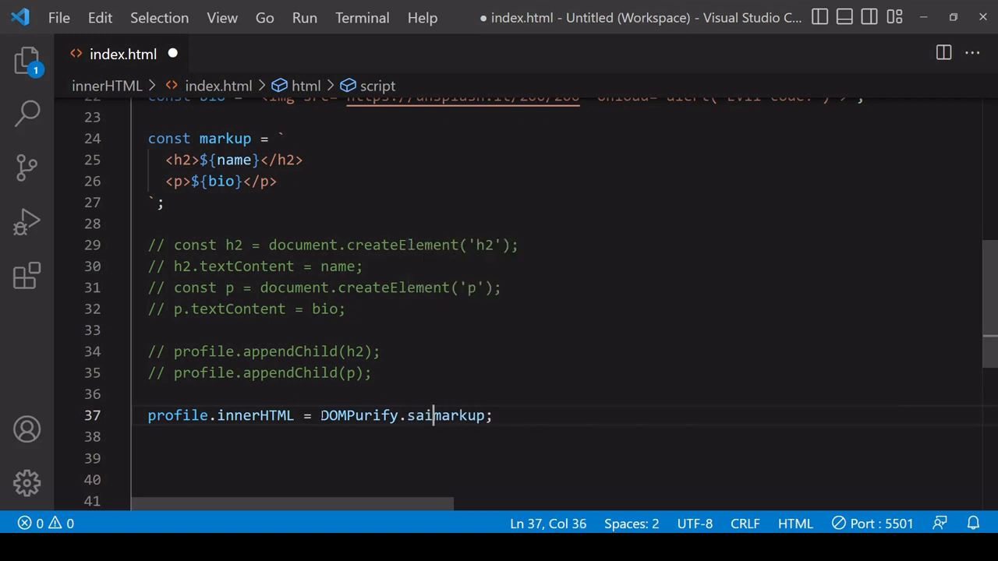
pyautogui.write('nitize(')
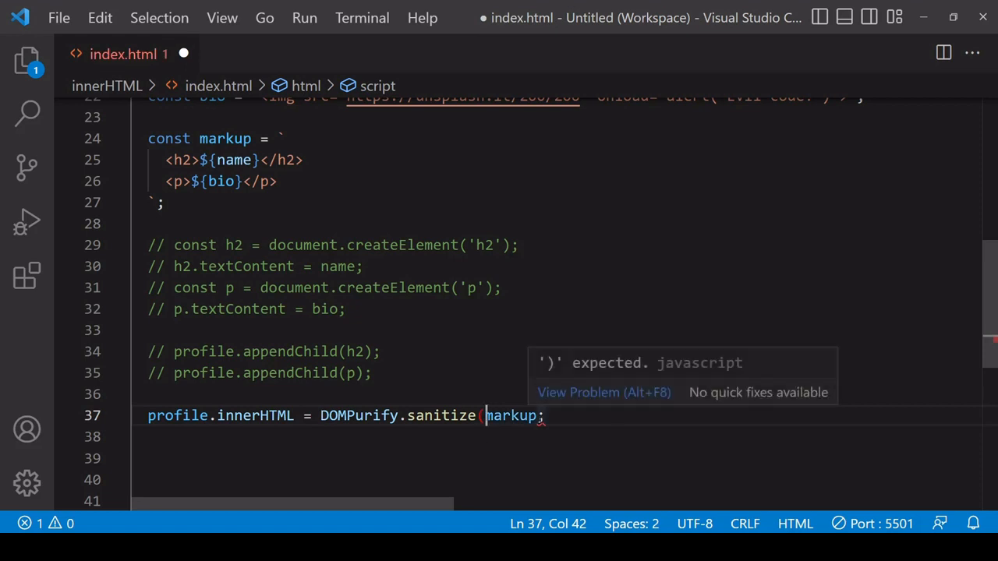
pyautogui.write(')')
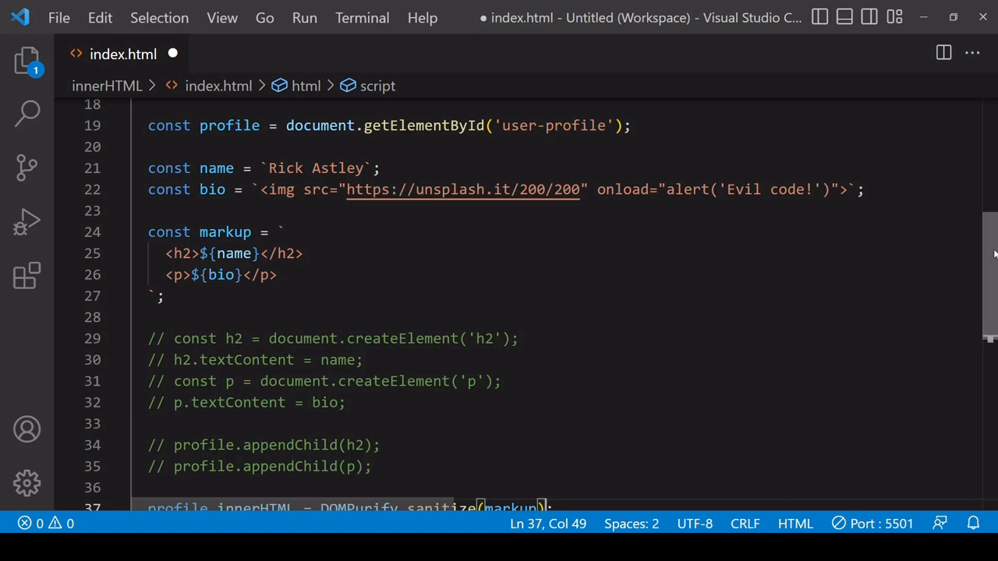
pyautogui.scroll(-3)
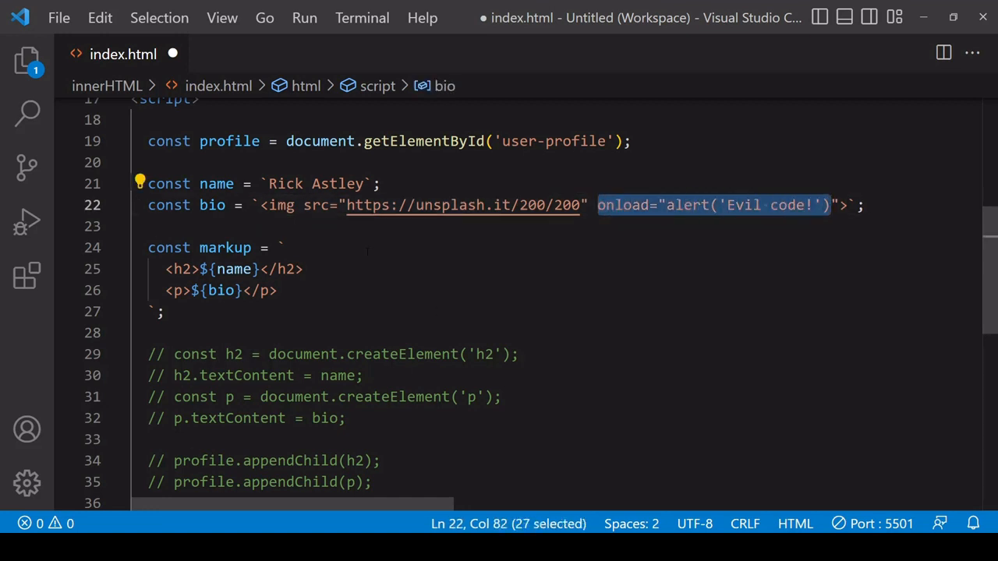
pyautogui.press('ctrl+s')
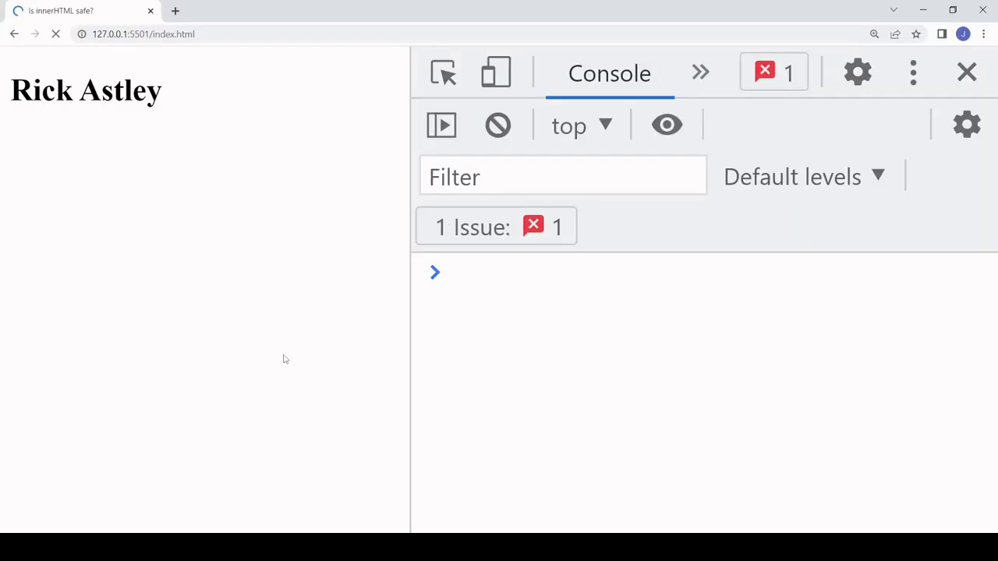
# Step: Inspect the profile image in Chrome via Untersuchen to confirm the img tag has only src, no onload
pyautogui.click(56, 34)
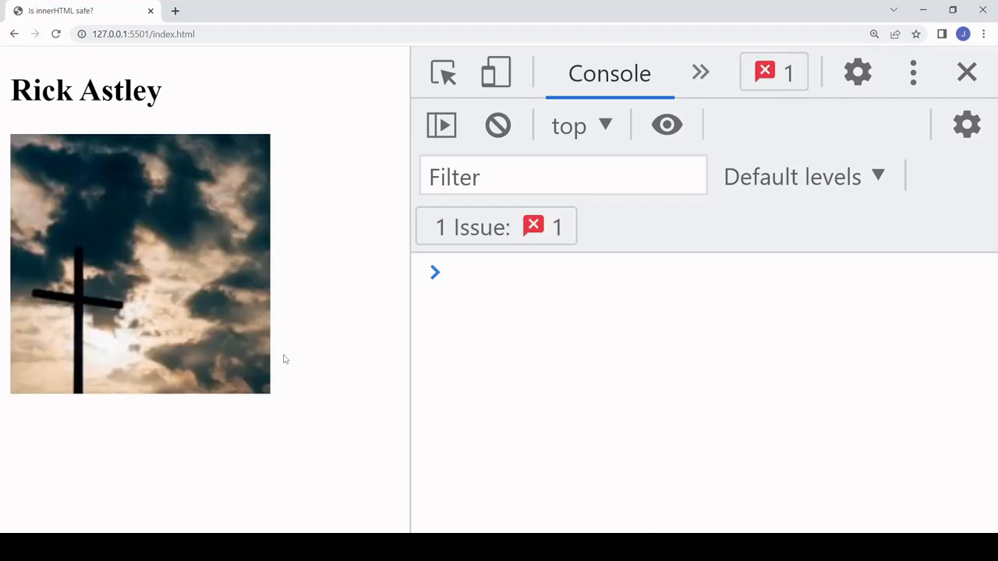
pyautogui.click(546, 272)
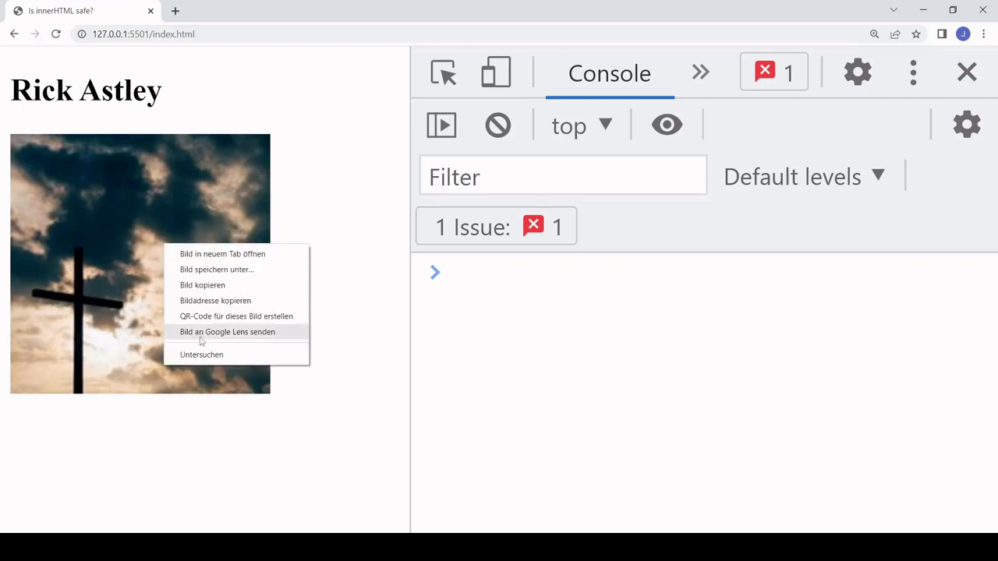
pyautogui.click(201, 356)
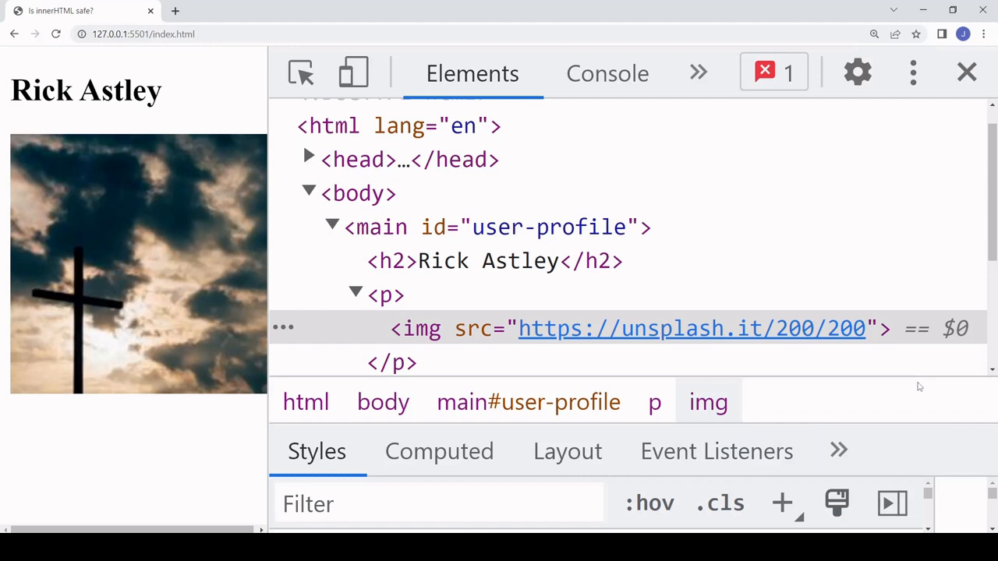
pyautogui.moveTo(746, 385)
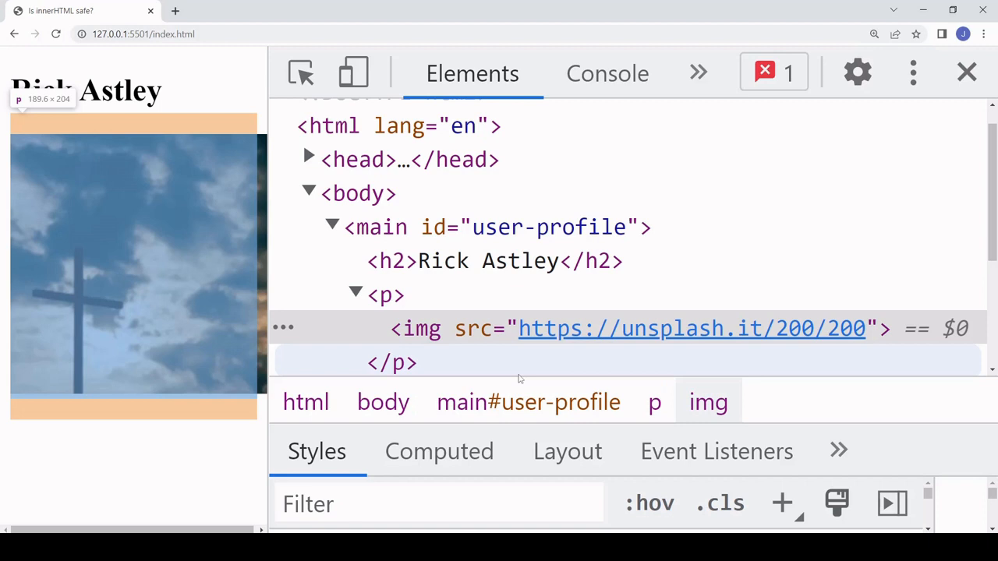
pyautogui.moveTo(421, 353)
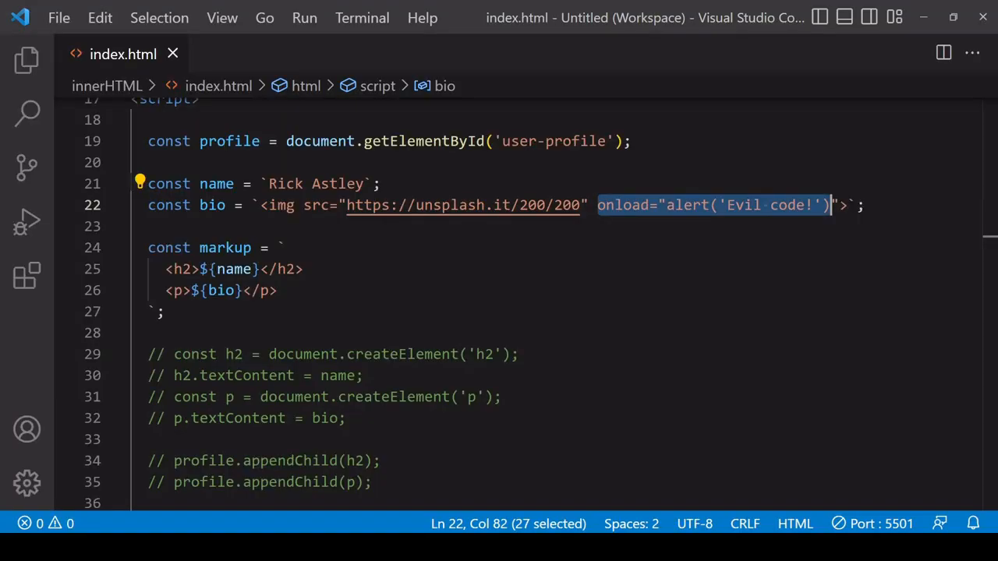
# Step: Scroll through the unchanged index.html source before returning to Chrome DevTools
pyautogui.scroll(-3)
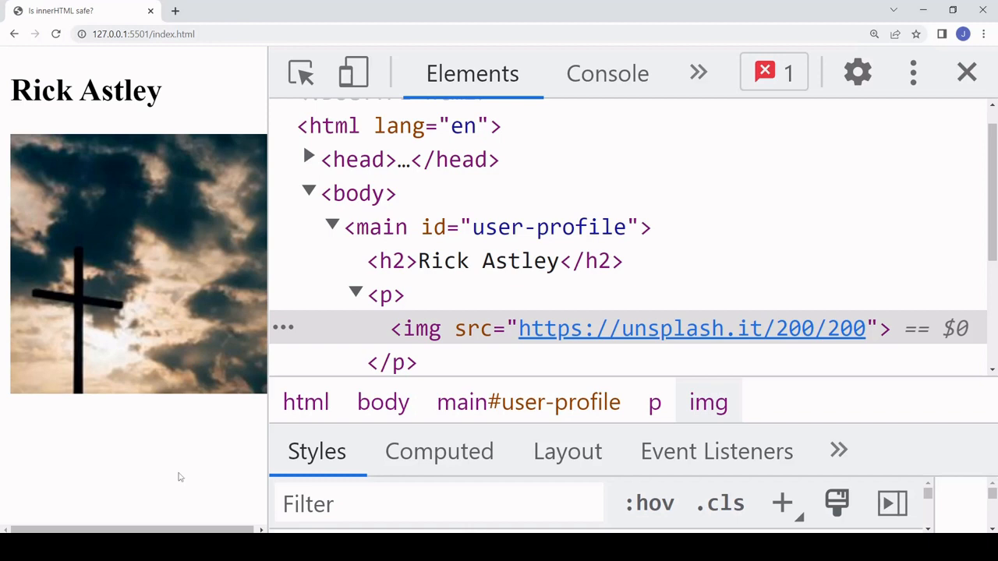
pyautogui.moveTo(194, 477)
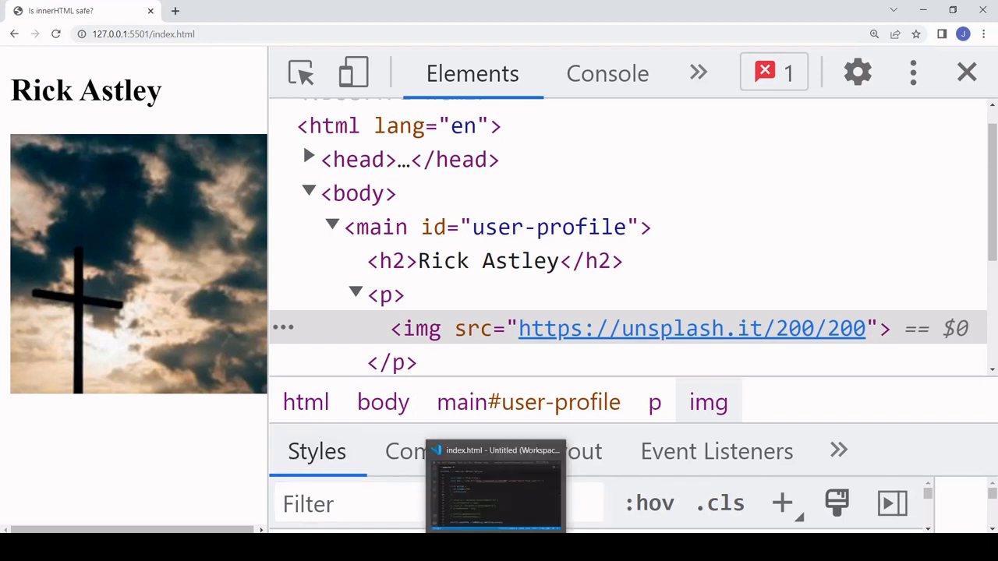
# Step: Bring VS Code back to the front showing the DOMPurify.sanitize(markup) innerHTML line
pyautogui.click(496, 483)
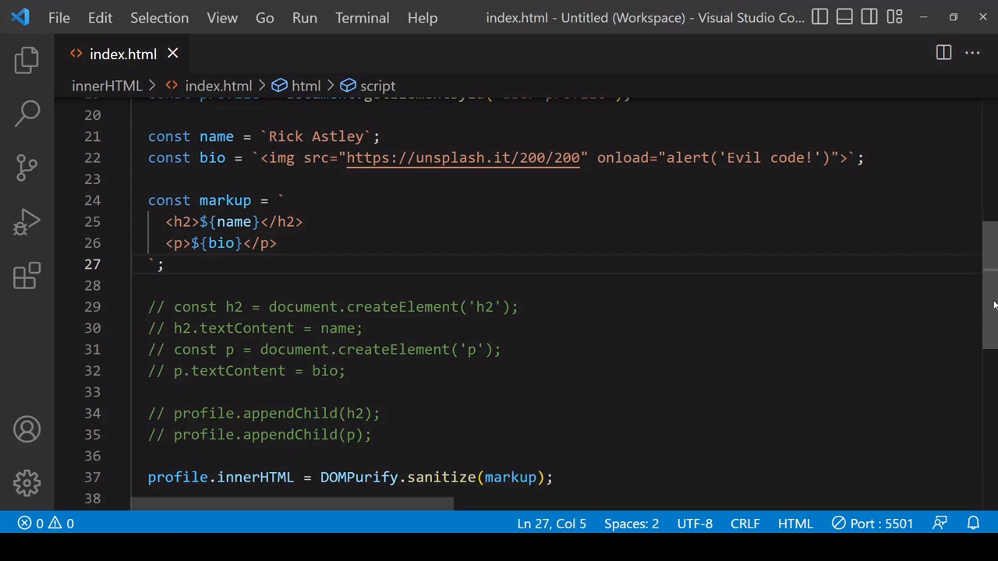